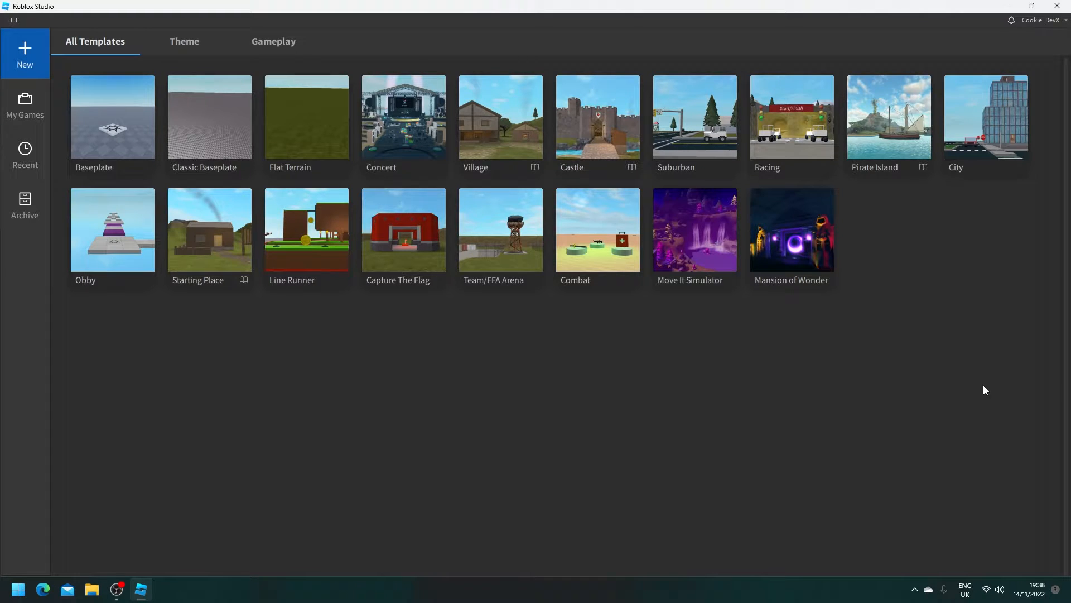
pyautogui.moveTo(985, 348)
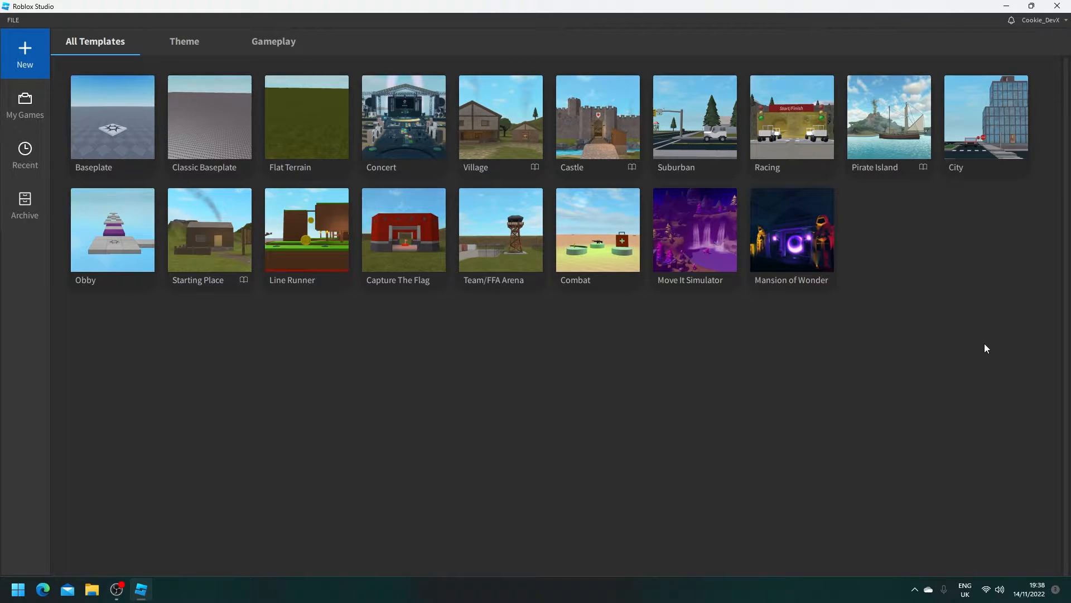
pyautogui.moveTo(537, 261)
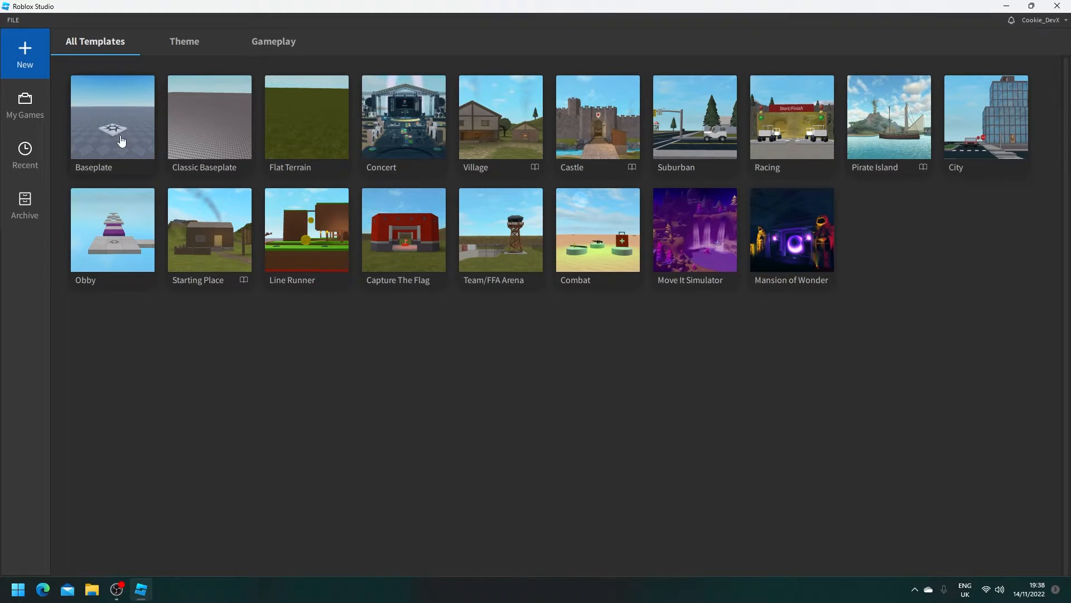
# Step: Start a new place from the Baseplate template
pyautogui.click(112, 118)
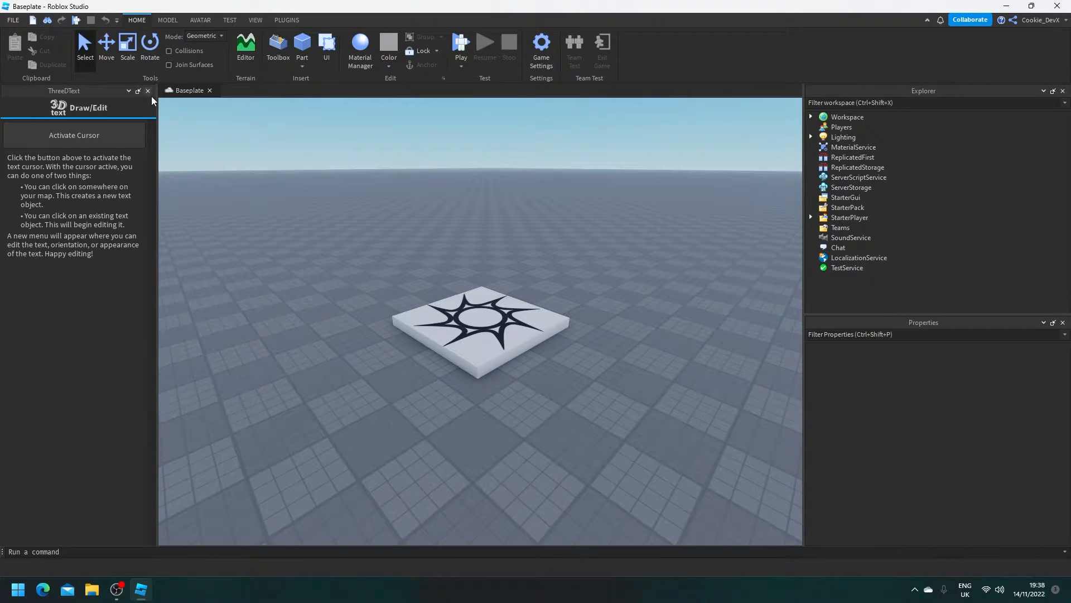
# Step: Dismiss the 3D text plugin and insert an R15 Block Rig Dummy via the Avatar Rig Builder
pyautogui.click(147, 91)
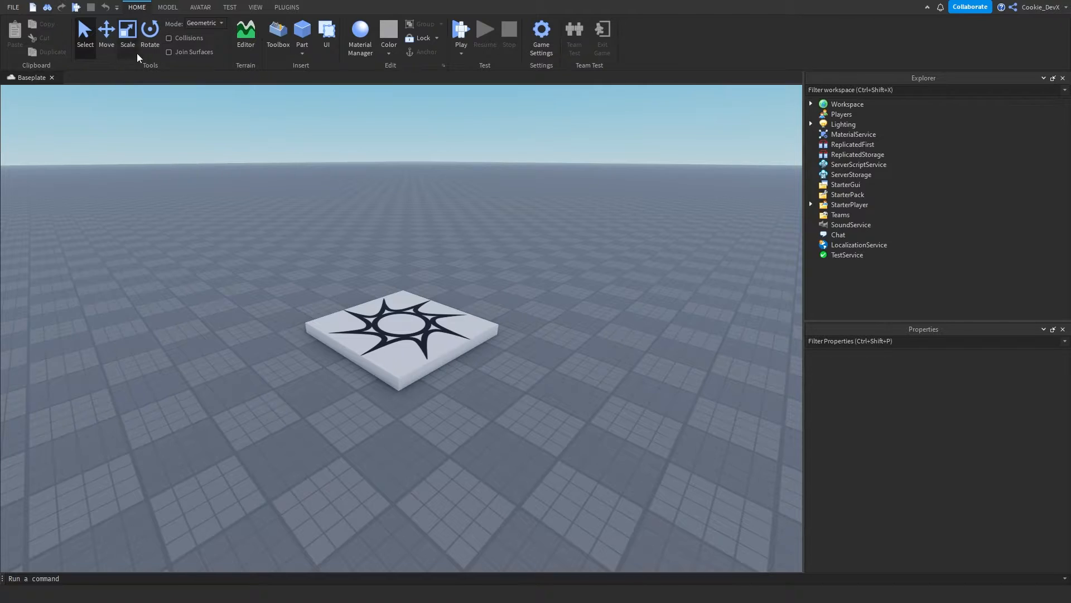
pyautogui.click(200, 6)
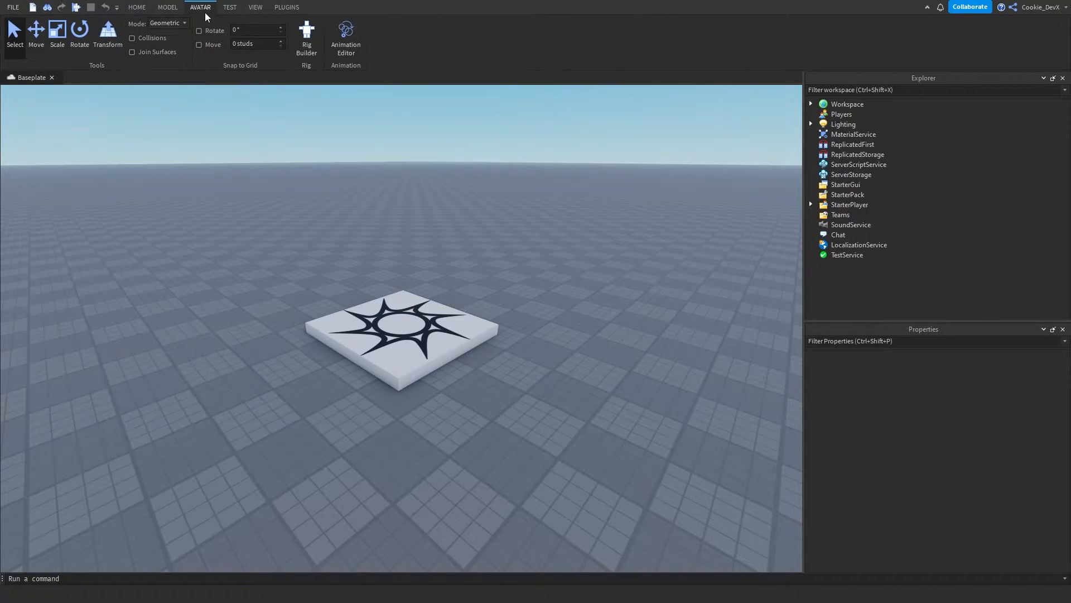
pyautogui.click(306, 39)
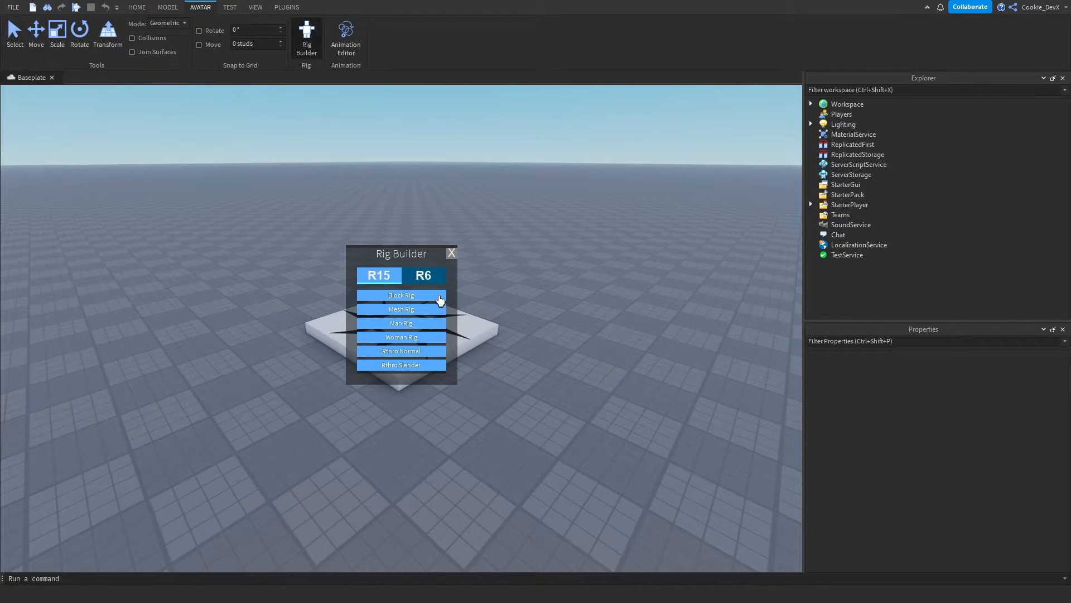
pyautogui.click(401, 295)
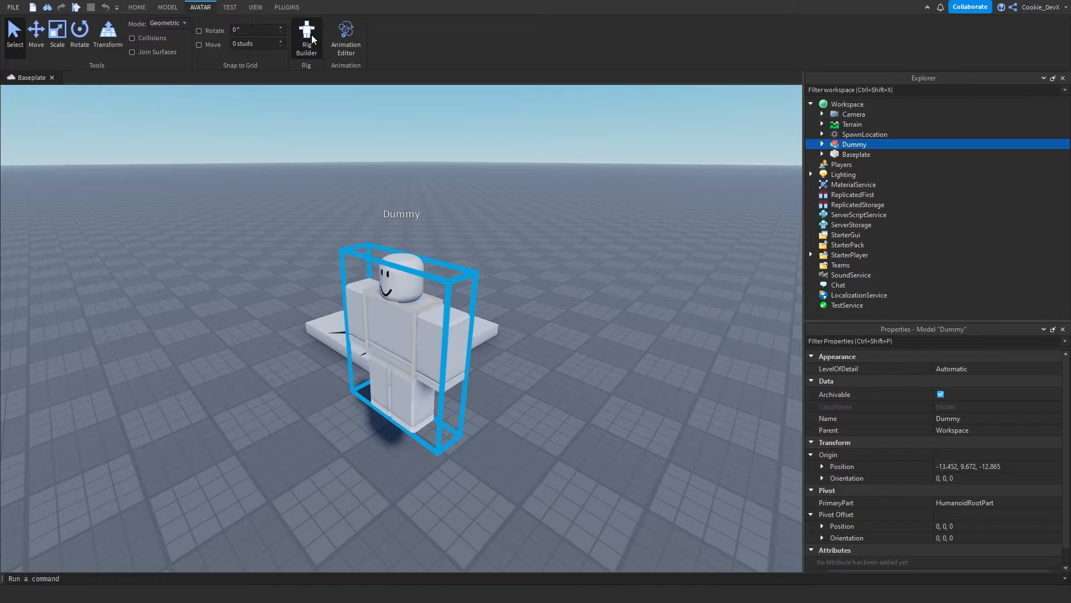
pyautogui.click(306, 34)
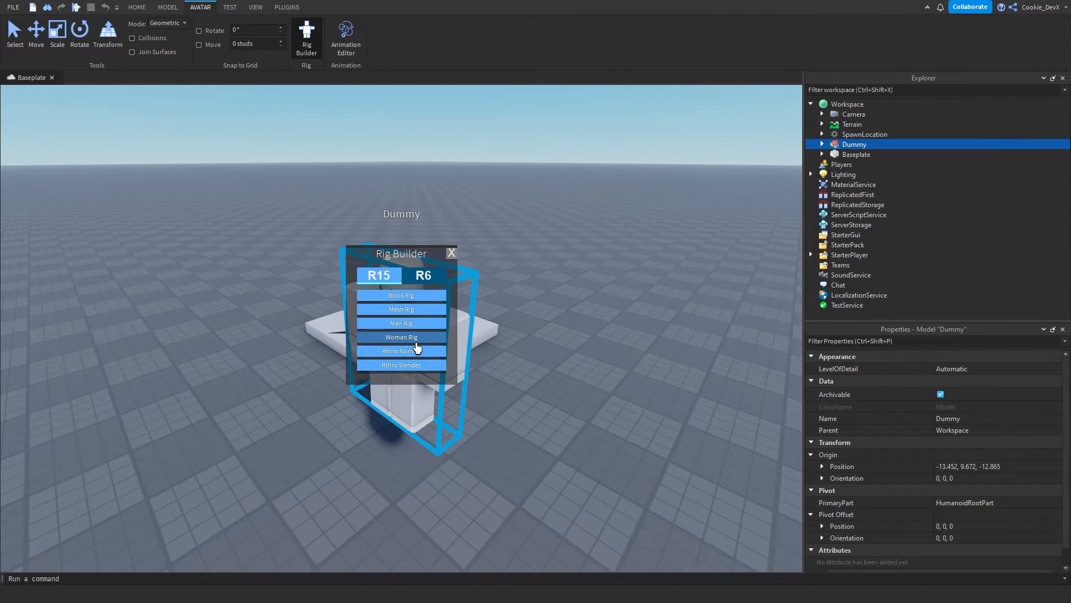
pyautogui.click(400, 337)
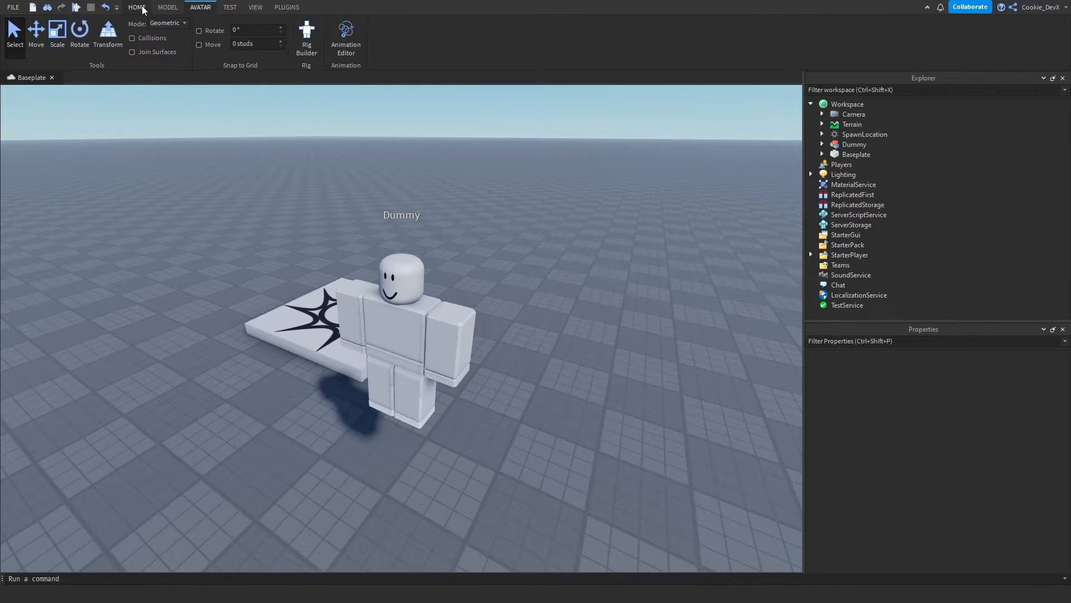
# Step: Insert a cylinder Part, shape it into a pedestal and stand the Dummy on it
pyautogui.click(136, 8)
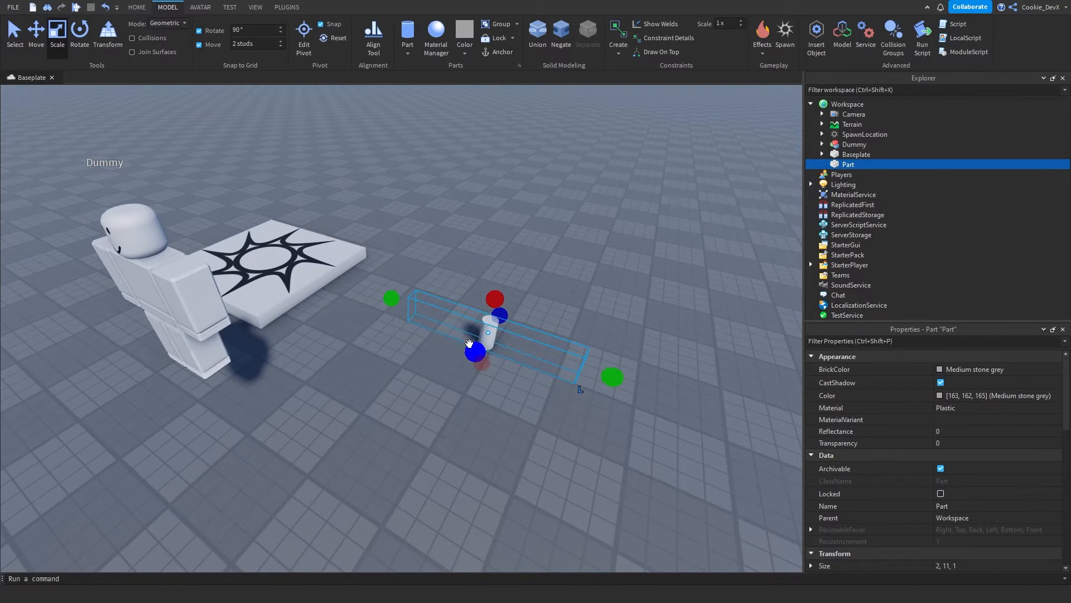
pyautogui.click(136, 7)
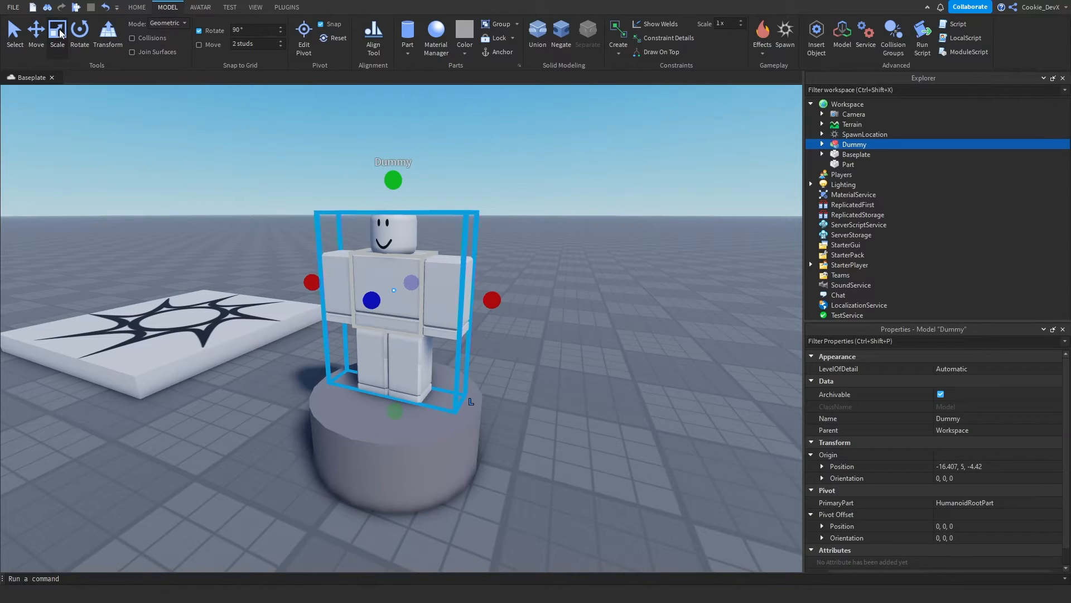
pyautogui.click(35, 32)
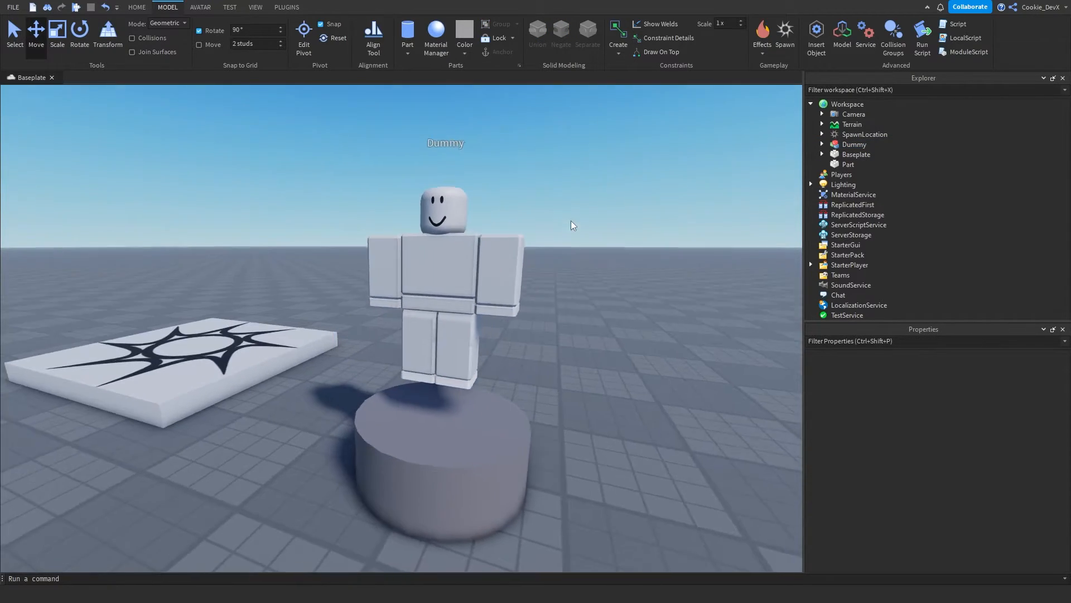
pyautogui.click(853, 144)
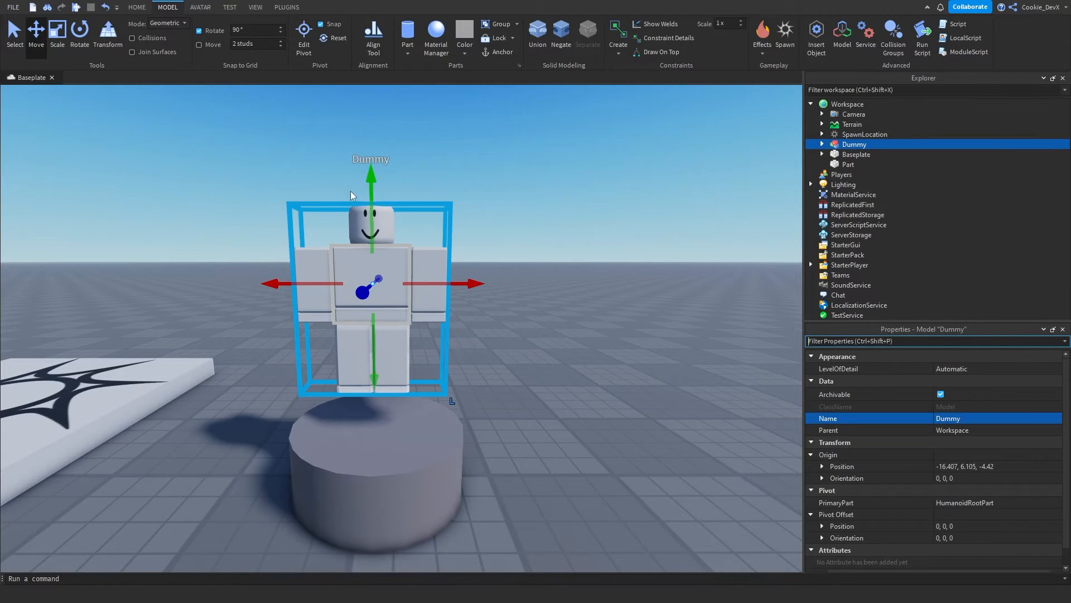
pyautogui.write('displ')
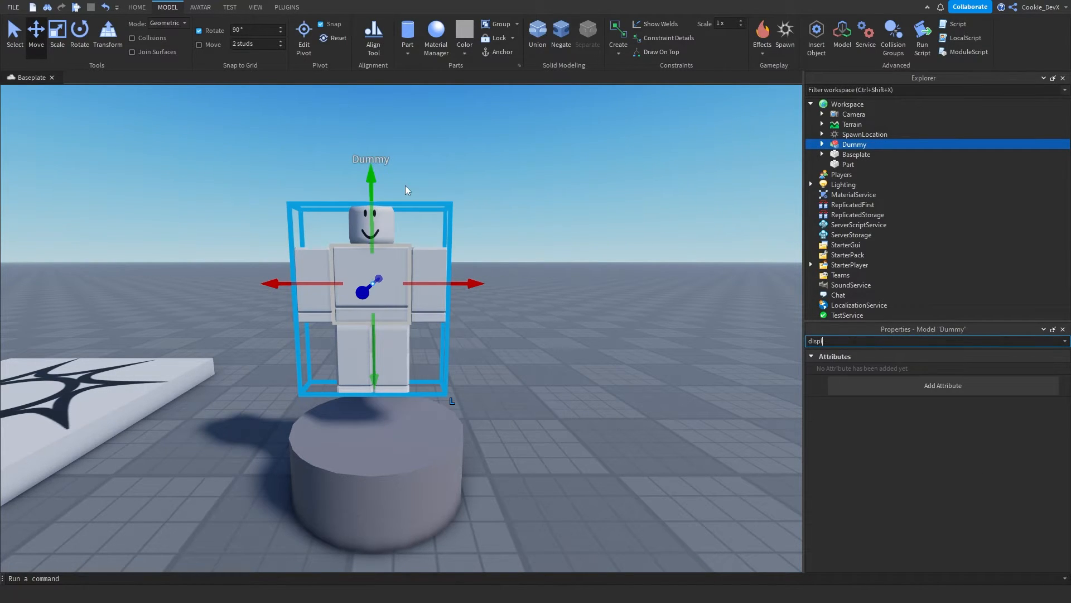
pyautogui.click(822, 144)
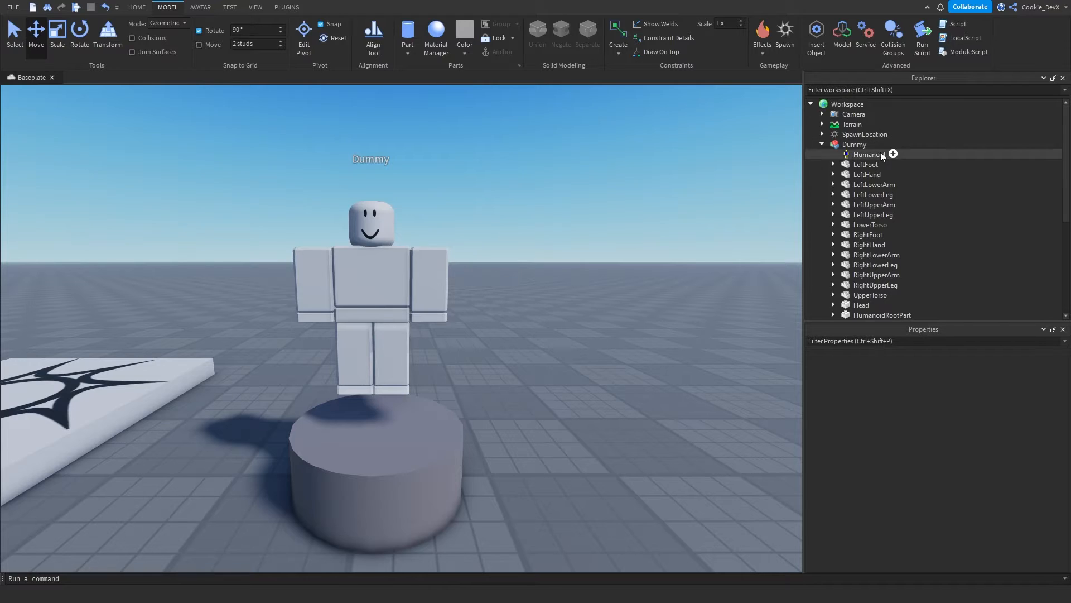
pyautogui.click(869, 154)
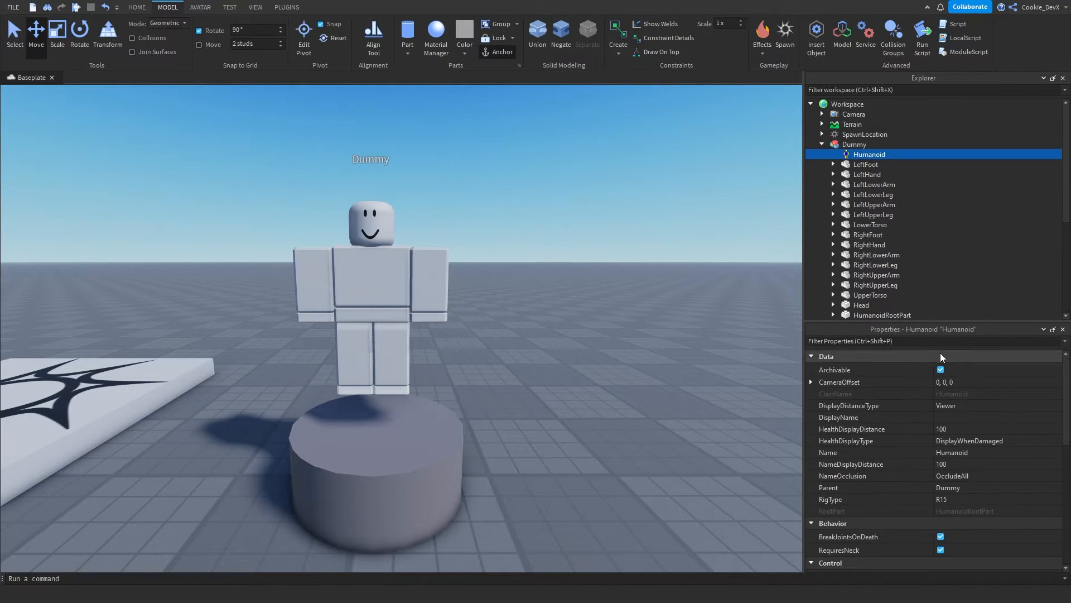
pyautogui.write('displ')
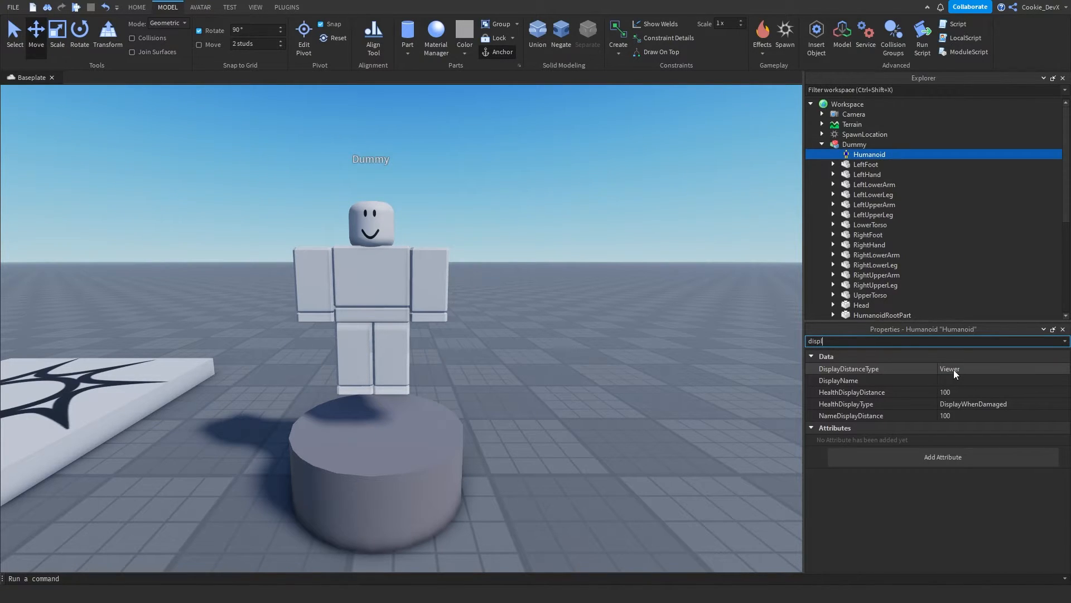
pyautogui.click(869, 369)
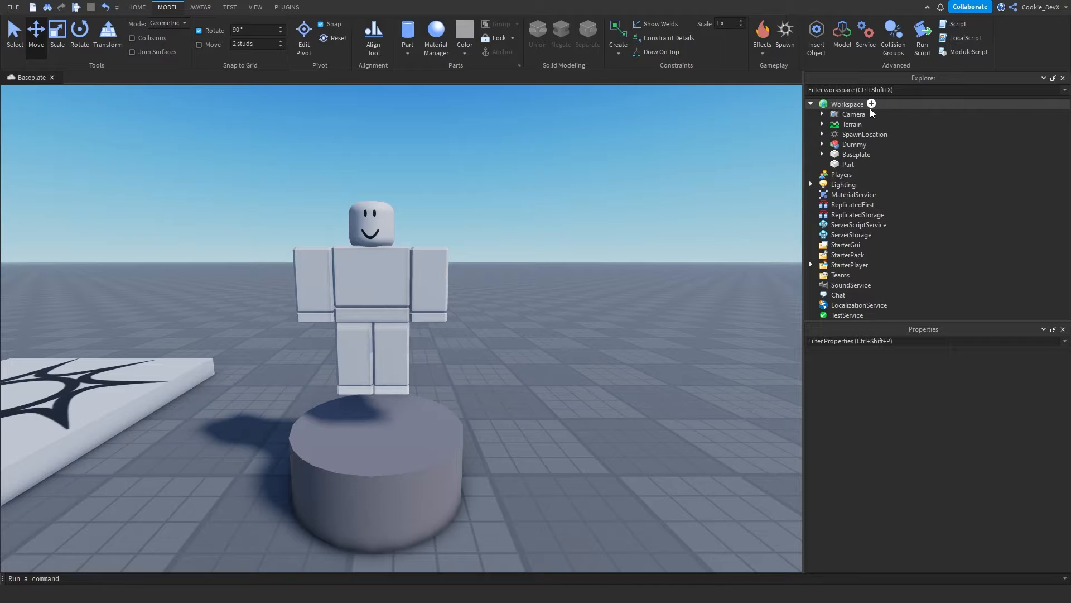
# Step: Create a LiveUpdatingCharacter folder in Workspace, move the Dummy into it and rename it Statue
pyautogui.click(847, 104)
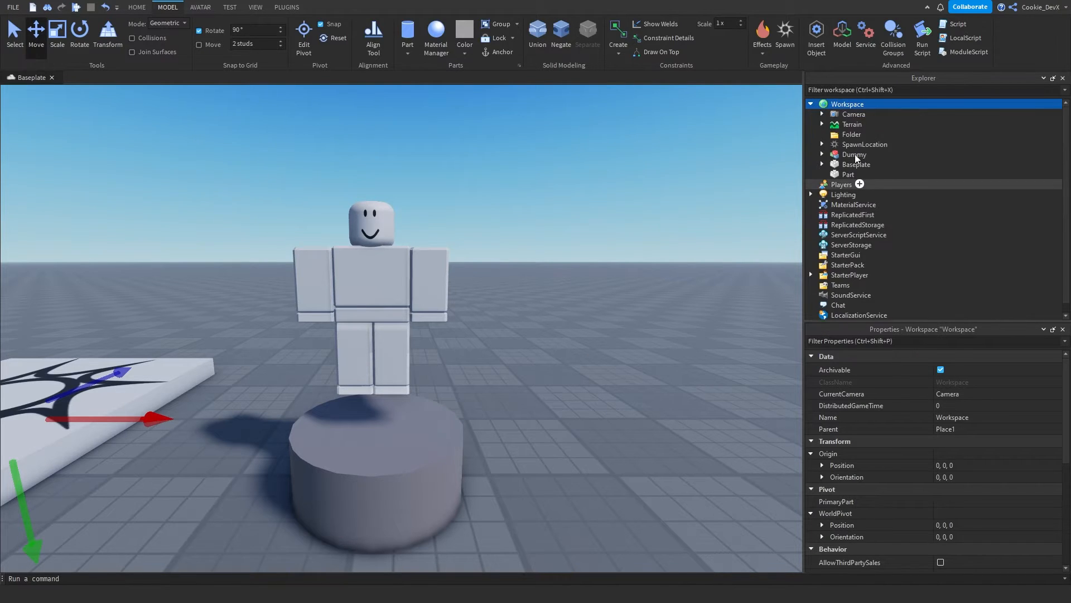
pyautogui.click(851, 134)
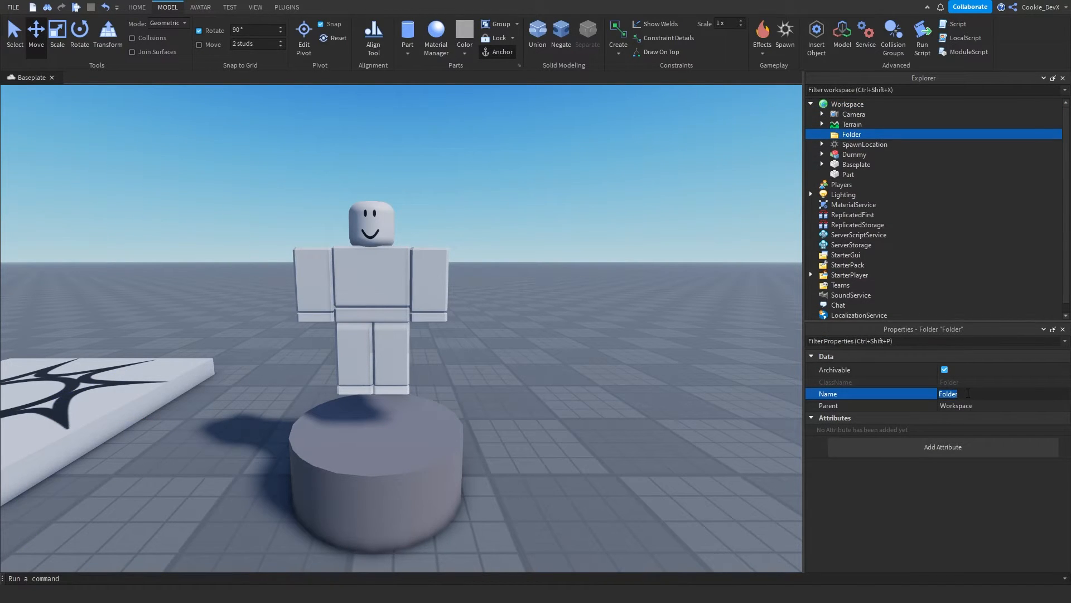
pyautogui.write('LiveUpdatingCharact')
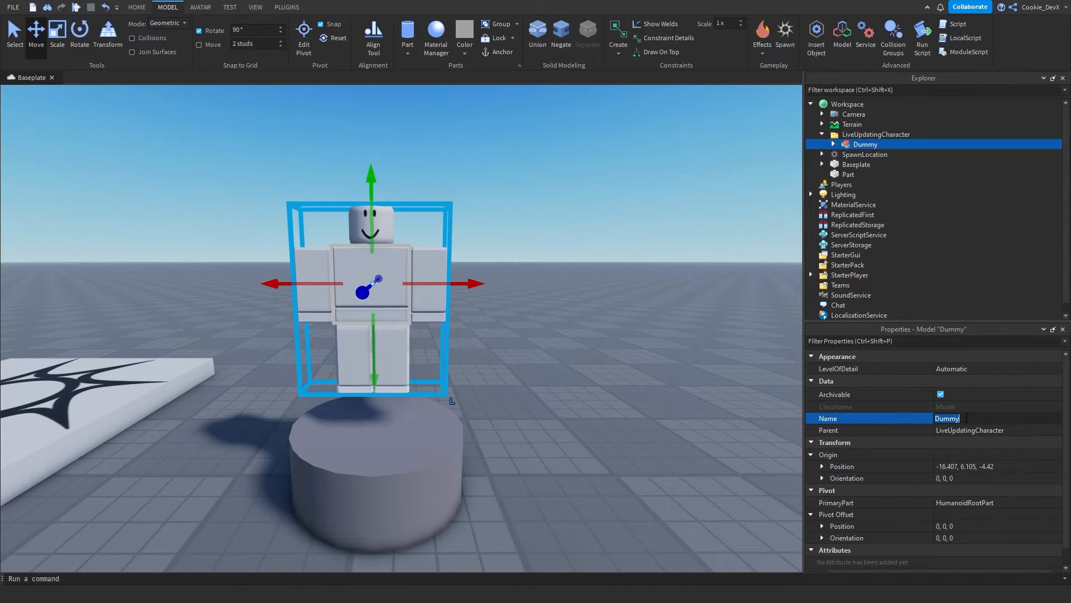
pyautogui.write('Statue')
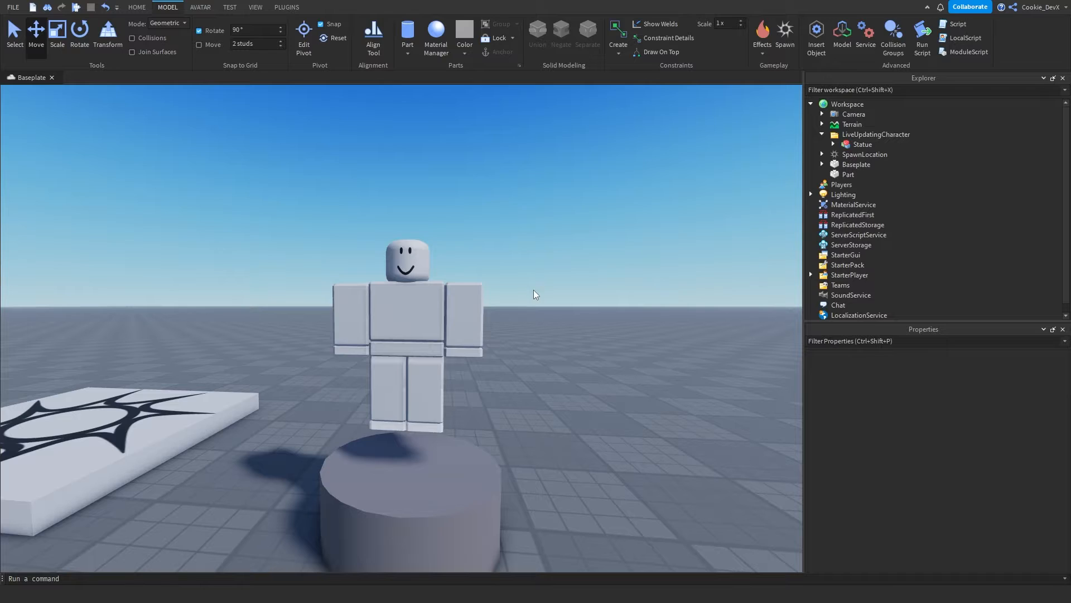
pyautogui.click(385, 528)
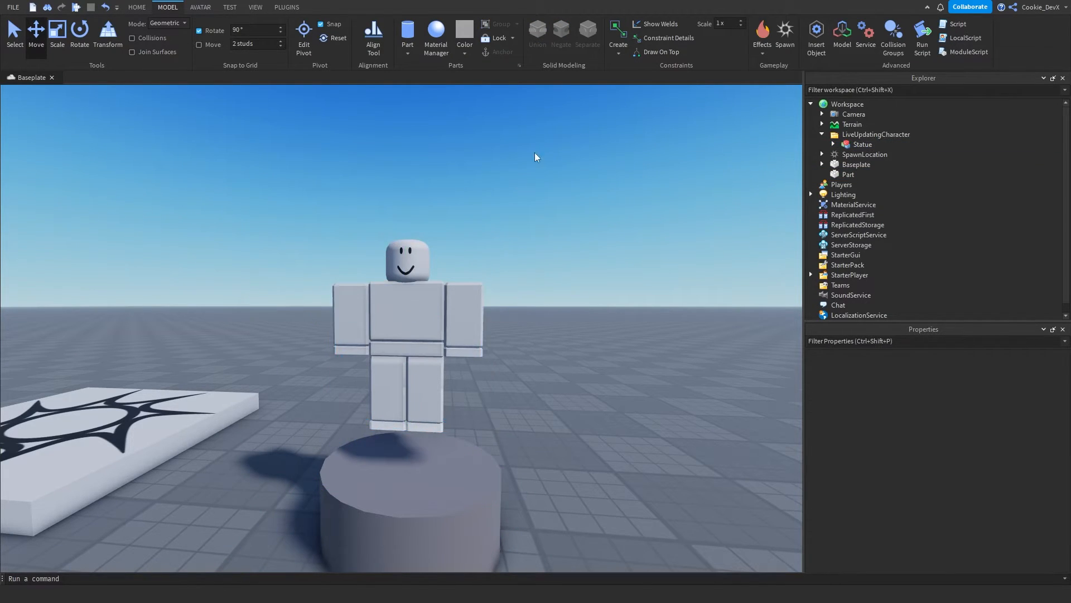
pyautogui.click(863, 144)
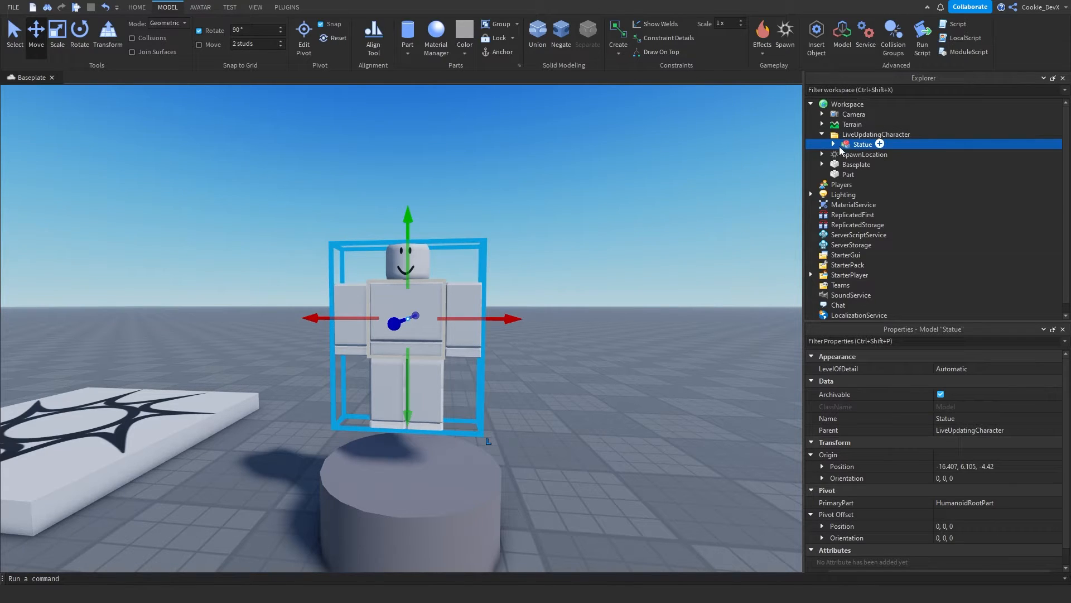
pyautogui.click(833, 144)
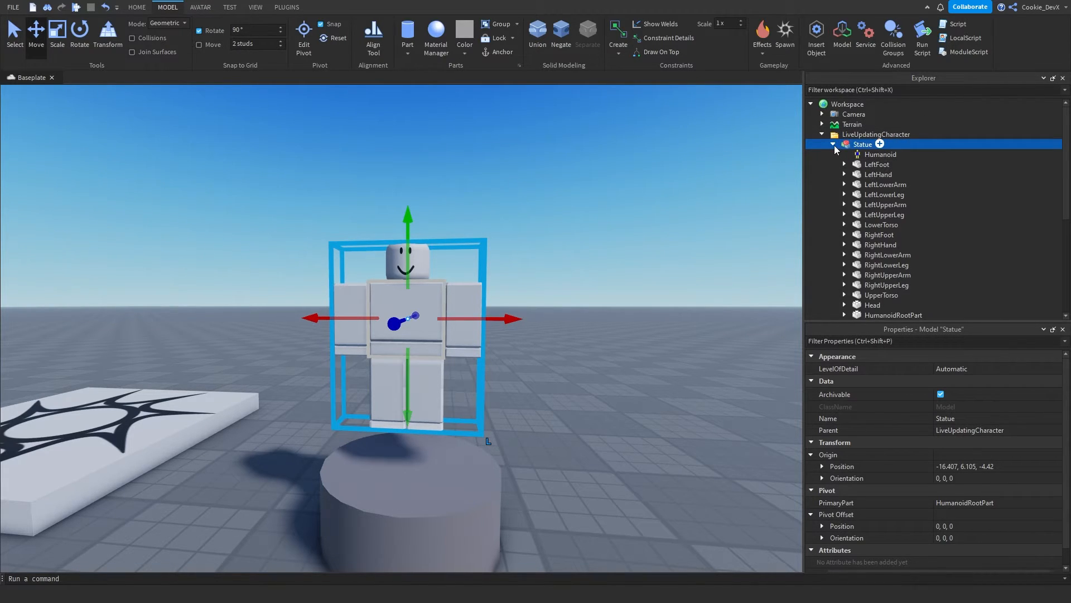
pyautogui.click(834, 144)
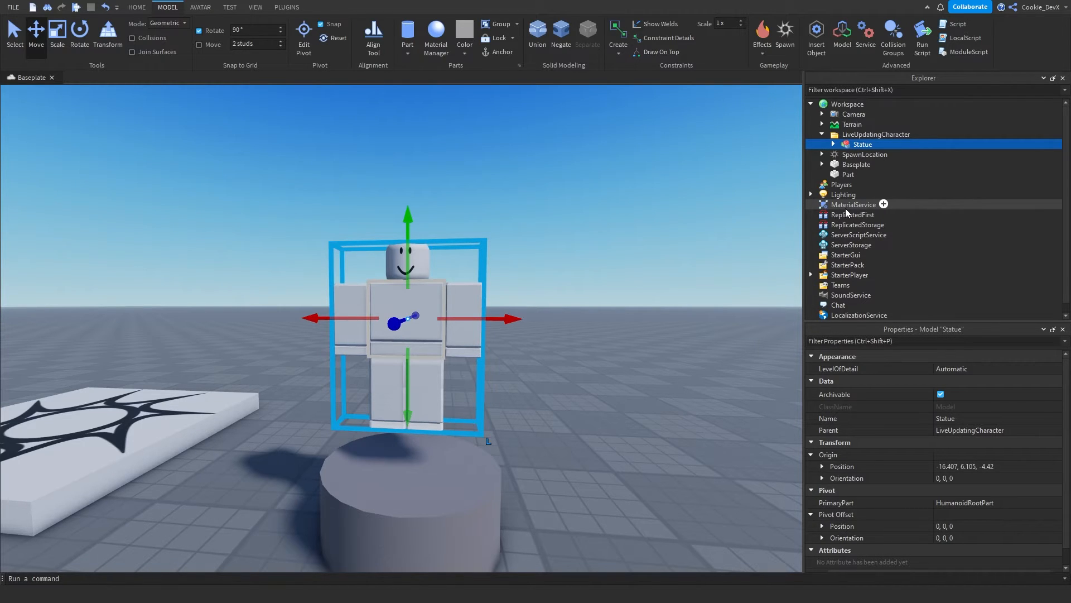
pyautogui.click(858, 235)
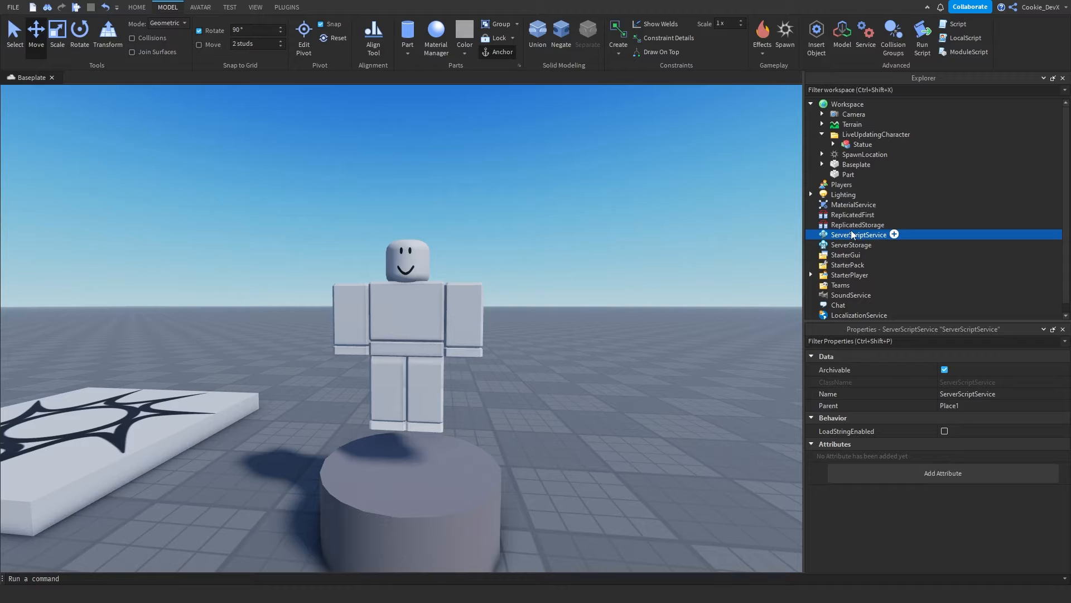
pyautogui.click(894, 233)
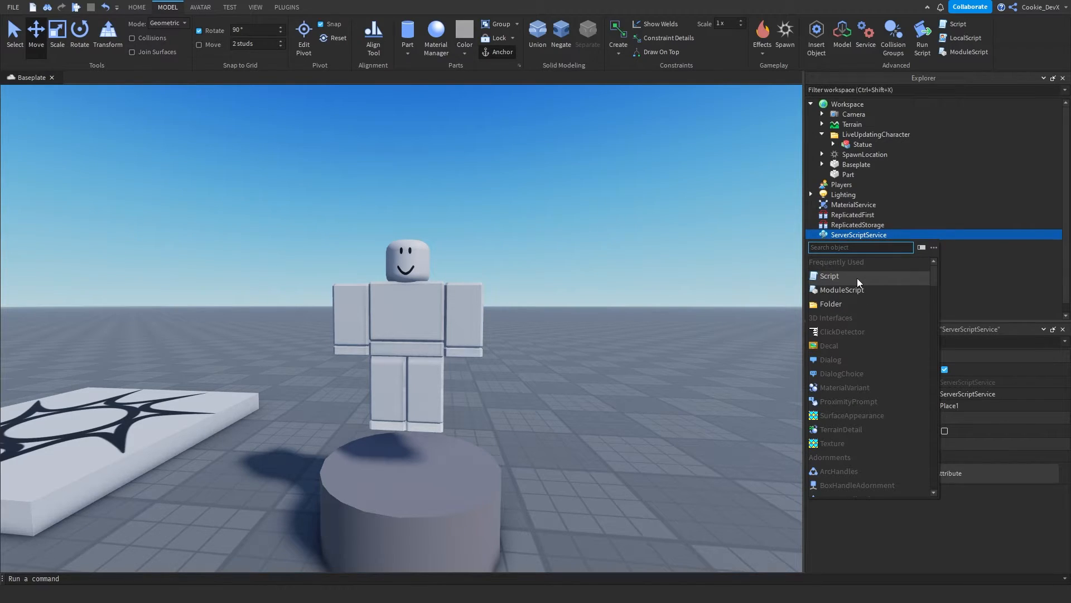
# Step: Insert a Script under ServerScriptService and name it Statue_Updater
pyautogui.click(829, 276)
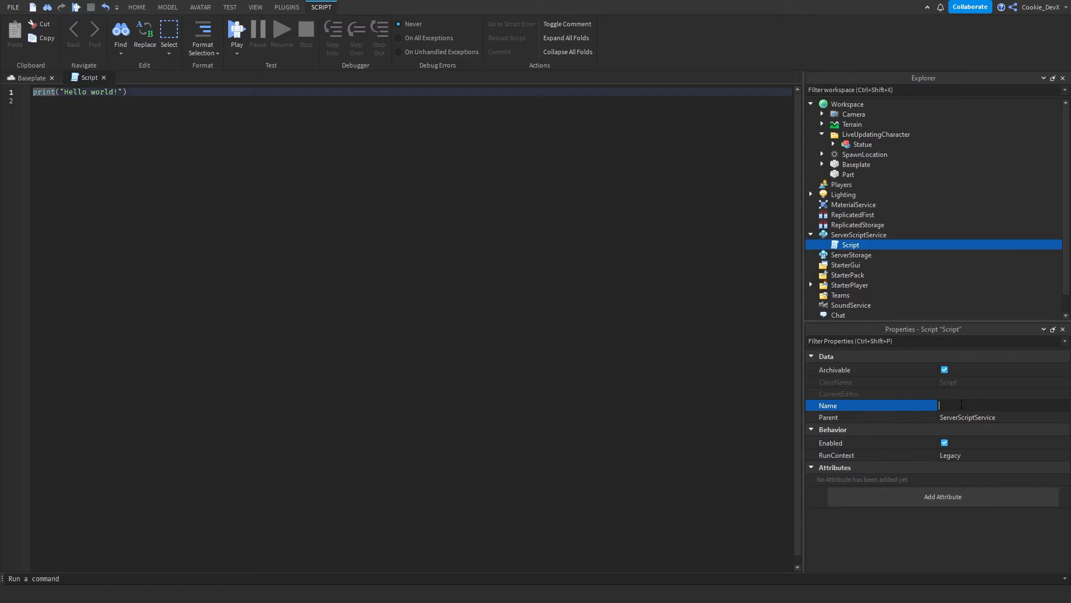
pyautogui.write('Statue_Updater')
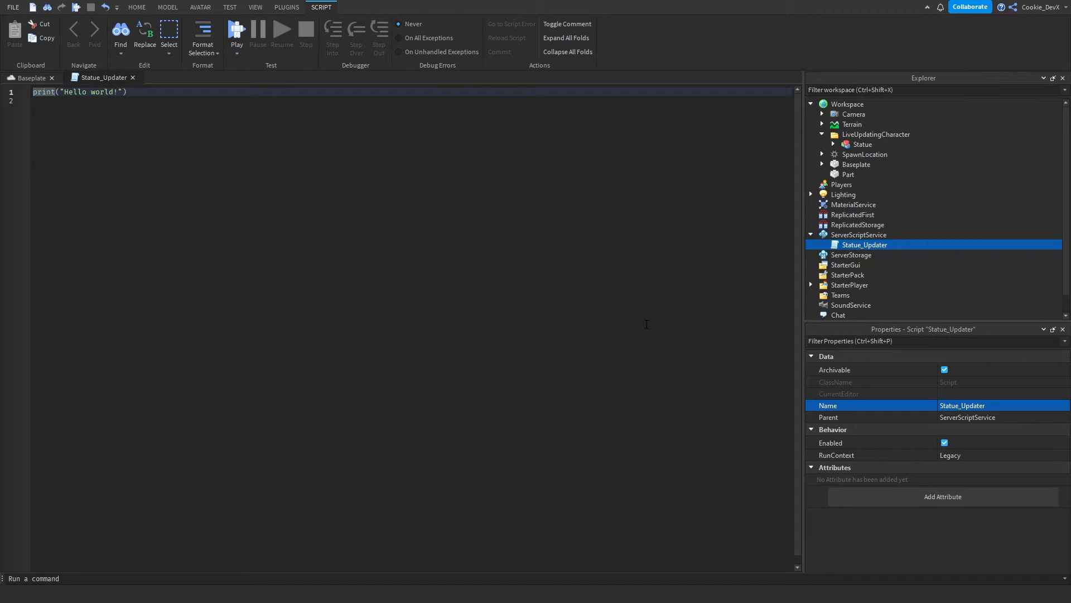
pyautogui.press('ctrl+a')
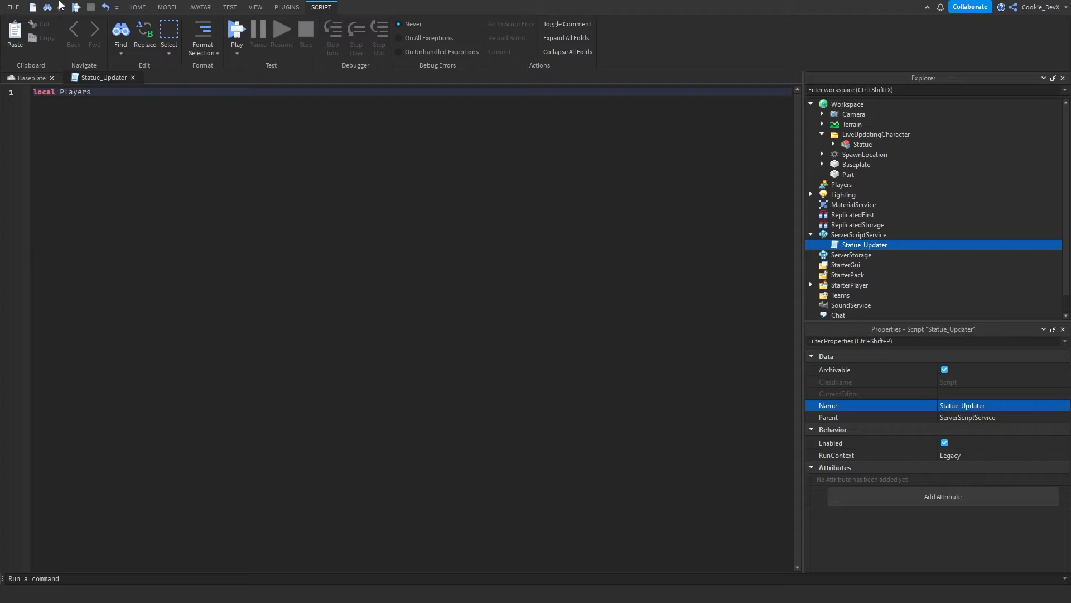
# Step: Define Players = game:GetService("Players") and Statue = game.Workspace.LiveUpdatingCharacter.Statue
pyautogui.write('game:getser')
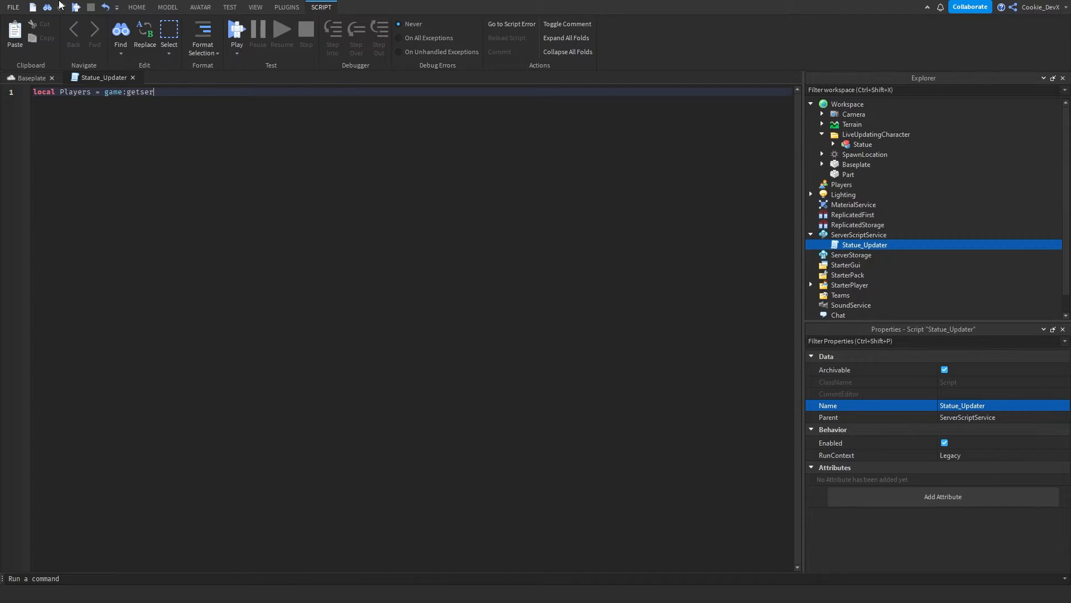
pyautogui.write('GetService("Players")')
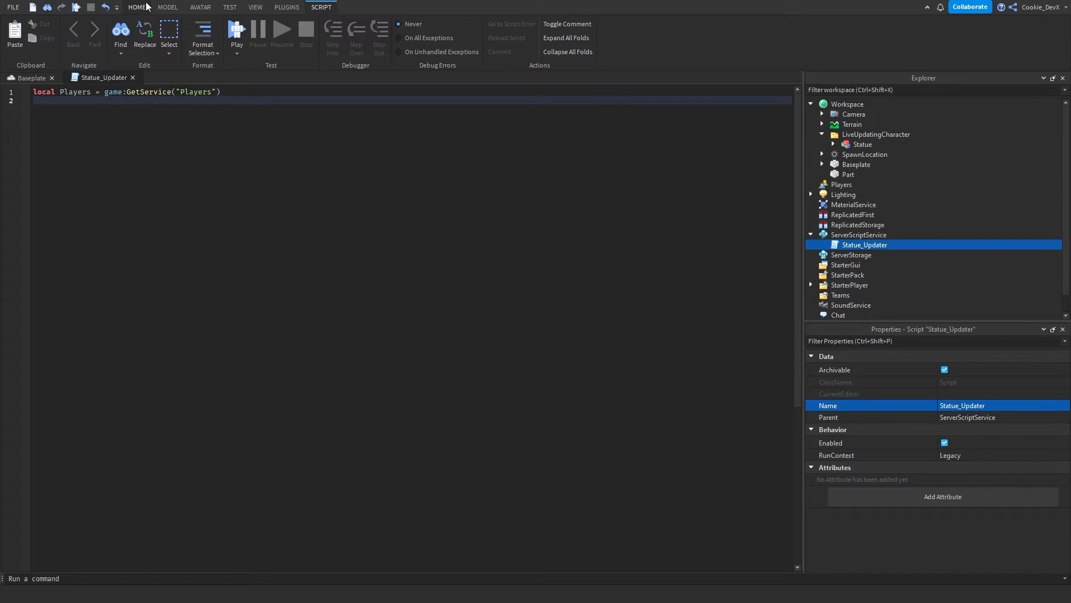
pyautogui.write('l')
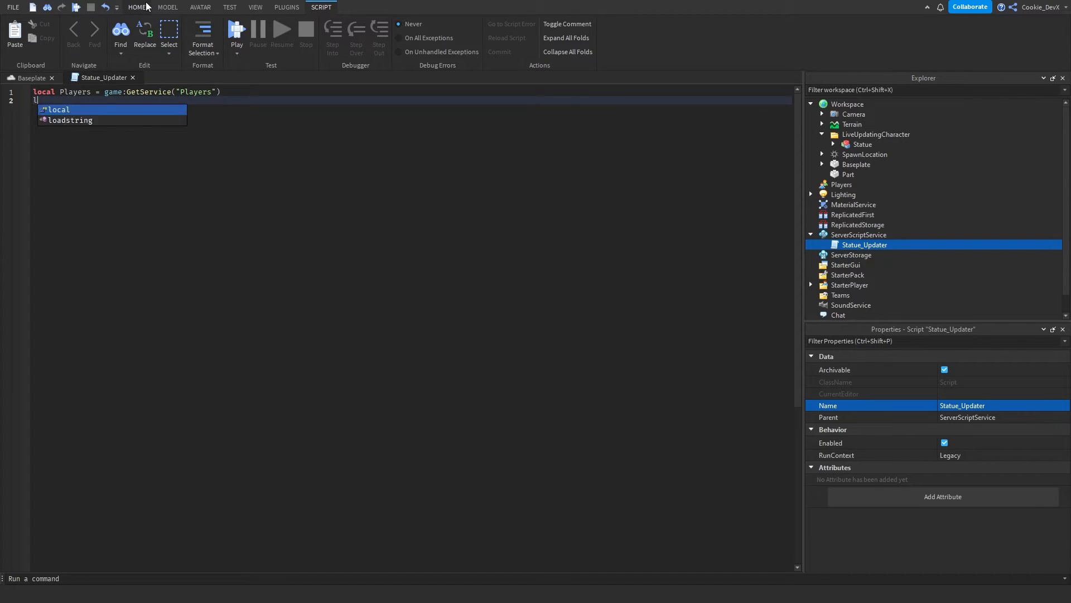
pyautogui.write('ocal Statue =')
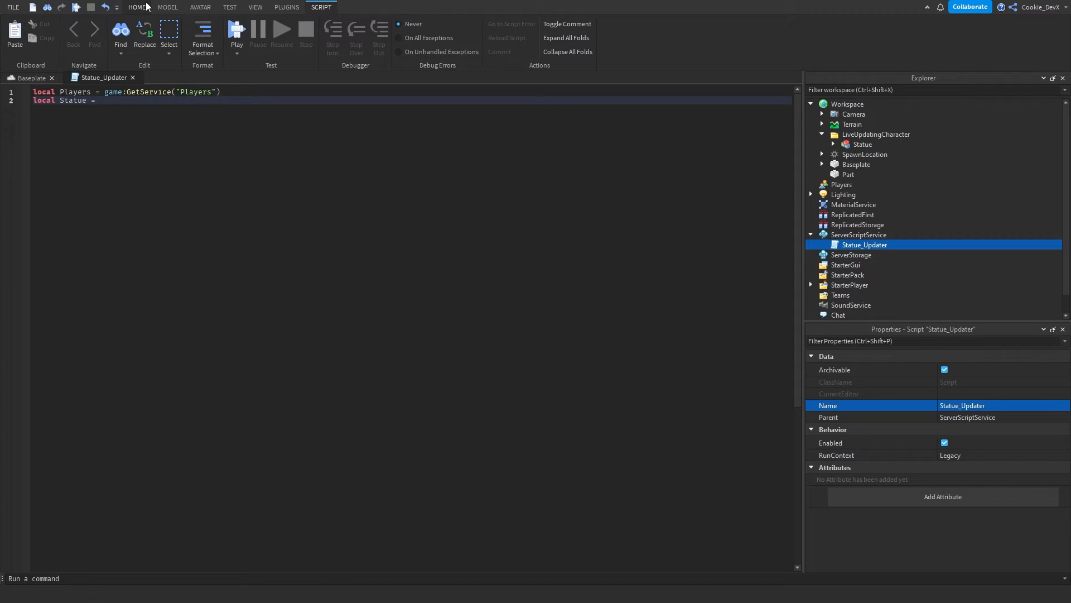
pyautogui.write('game.workspace.LiveUpdatingCharacter.Statue')
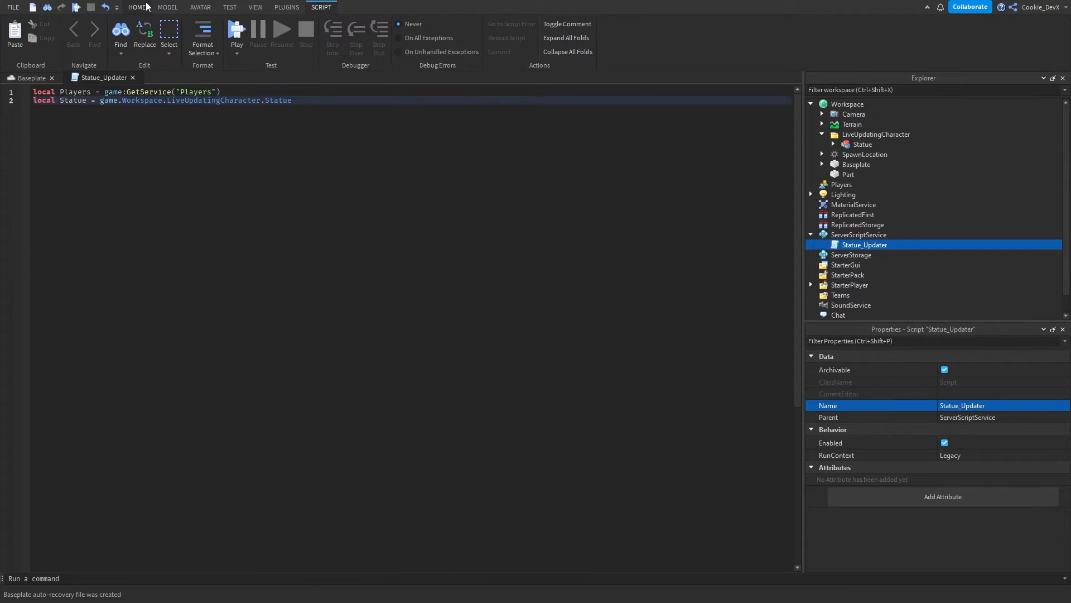
pyautogui.press('Enter')
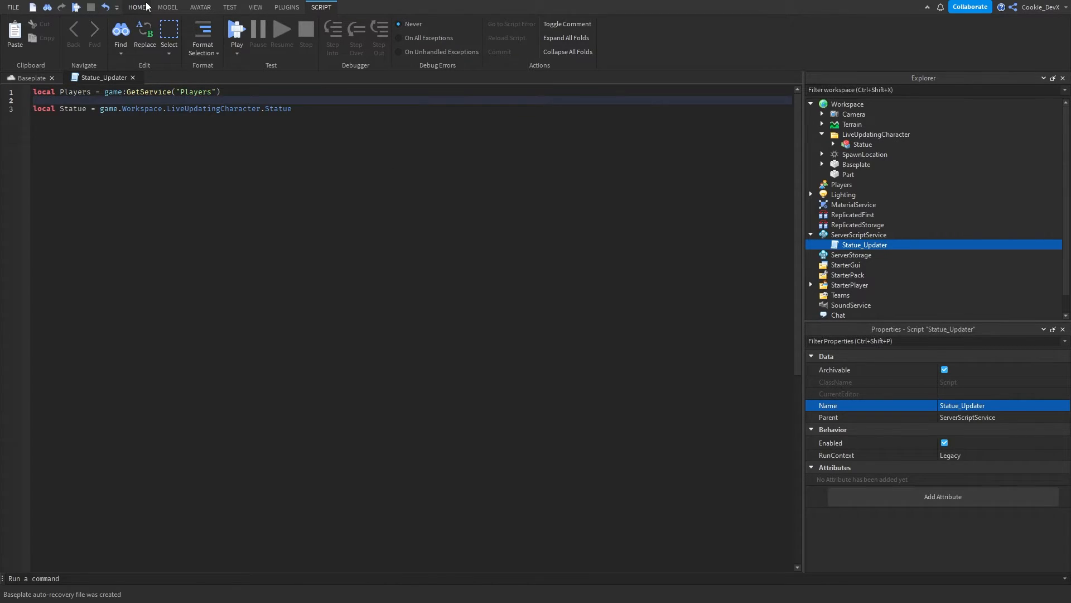
pyautogui.press('Enter')
pyautogui.write('local I')
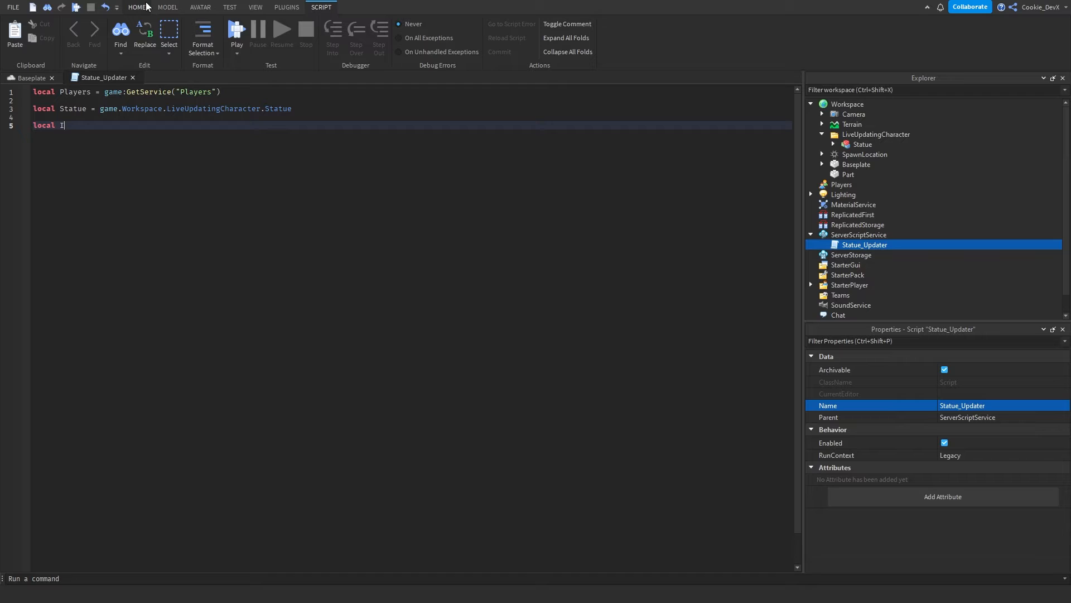
# Step: Define ID = Players:GetUserIdFromNameAsync for the creator's username and begin the Appearance variable
pyautogui.write('D =')
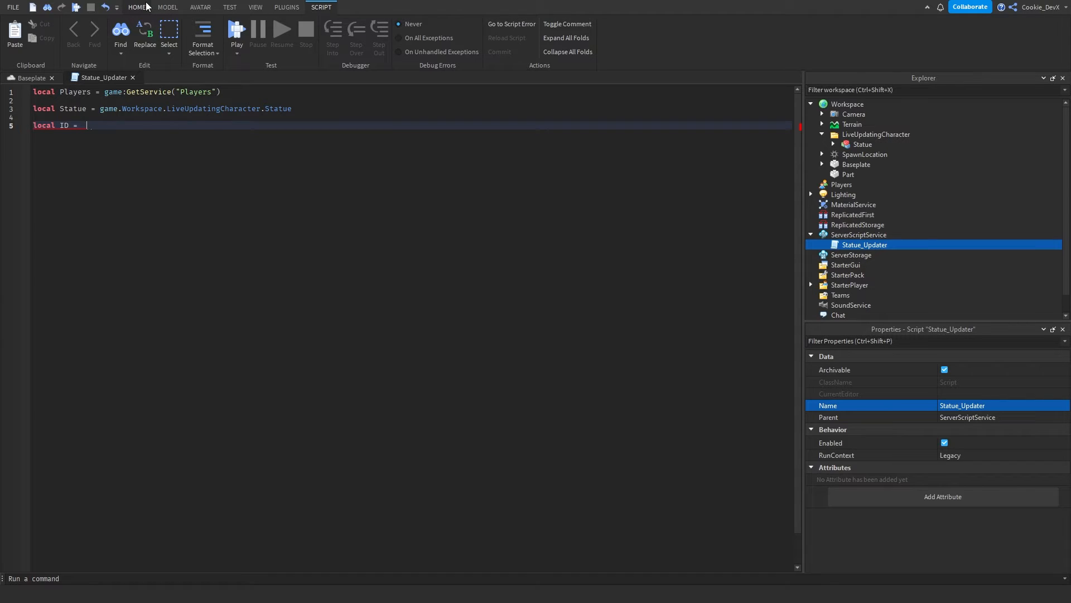
pyautogui.write('Players:getus')
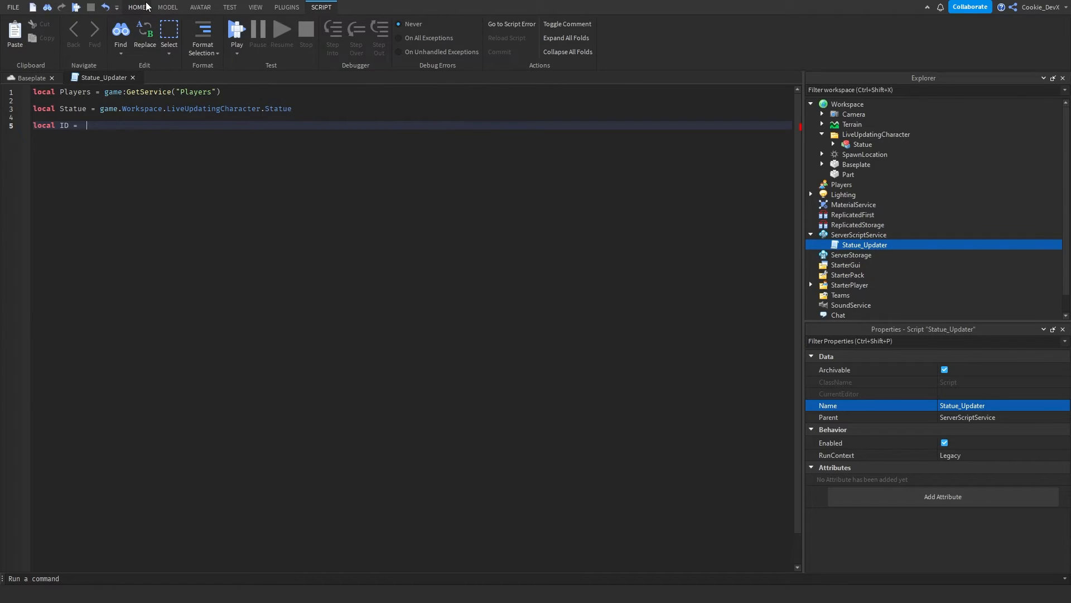
pyautogui.write('Players:getus')
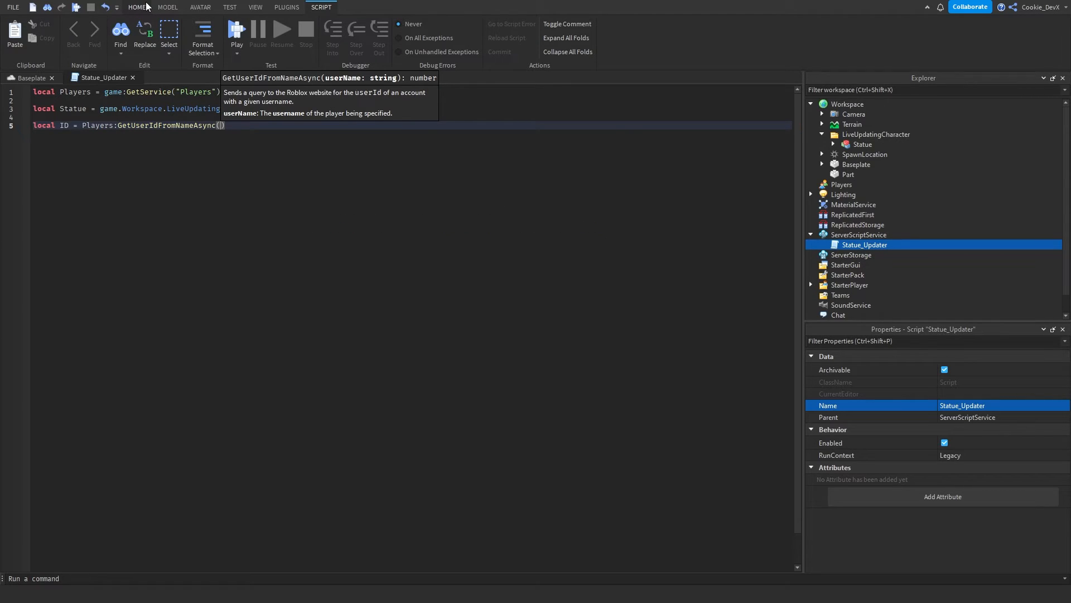
pyautogui.write('"Cookie_DevX')
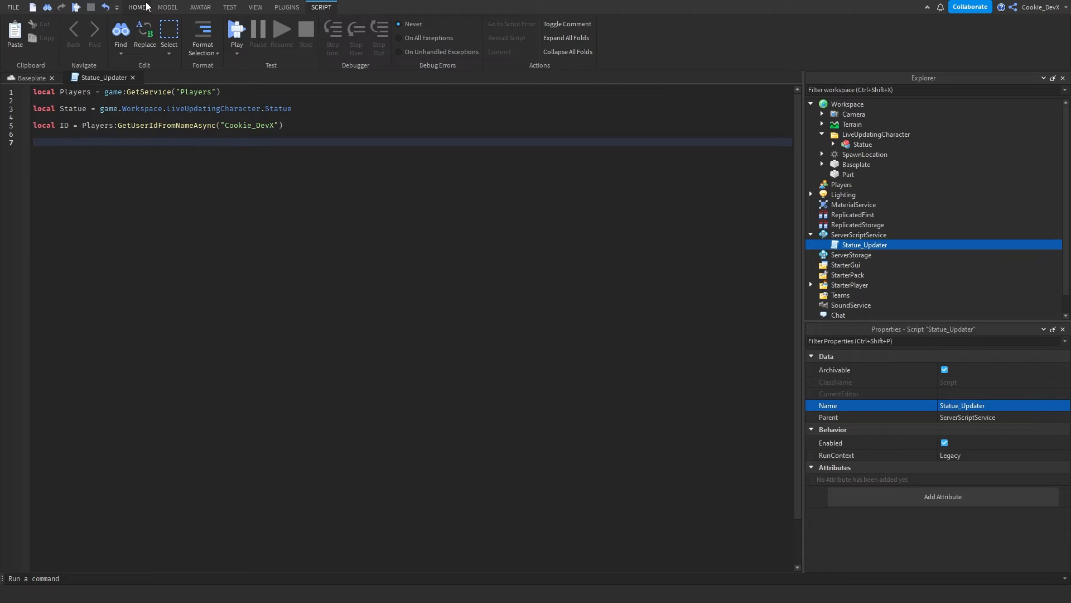
pyautogui.write('local Appearance =')
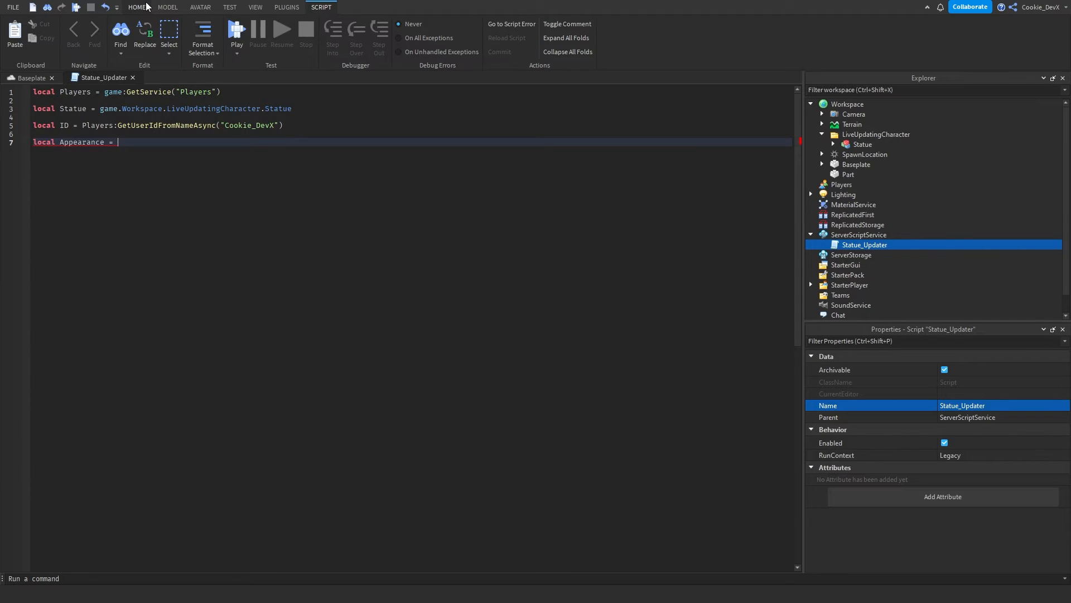
# Step: Set Appearance = Players:GetHumanoidDescriptionFromUserId(ID) and apply it via Statue.Humanoid:ApplyDescription
pyautogui.write('Players')
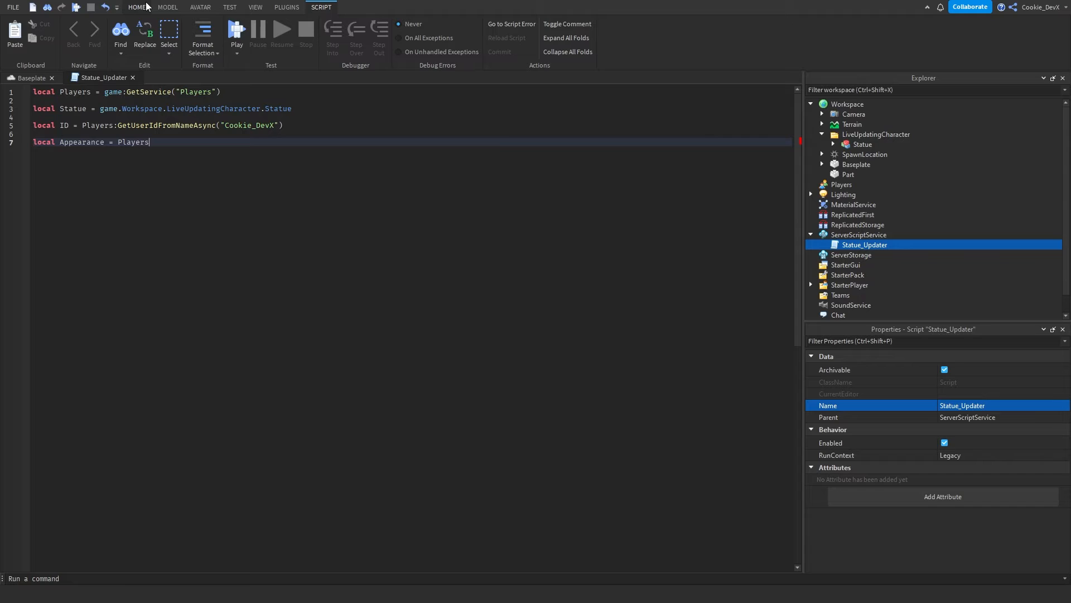
pyautogui.write(':gethumano')
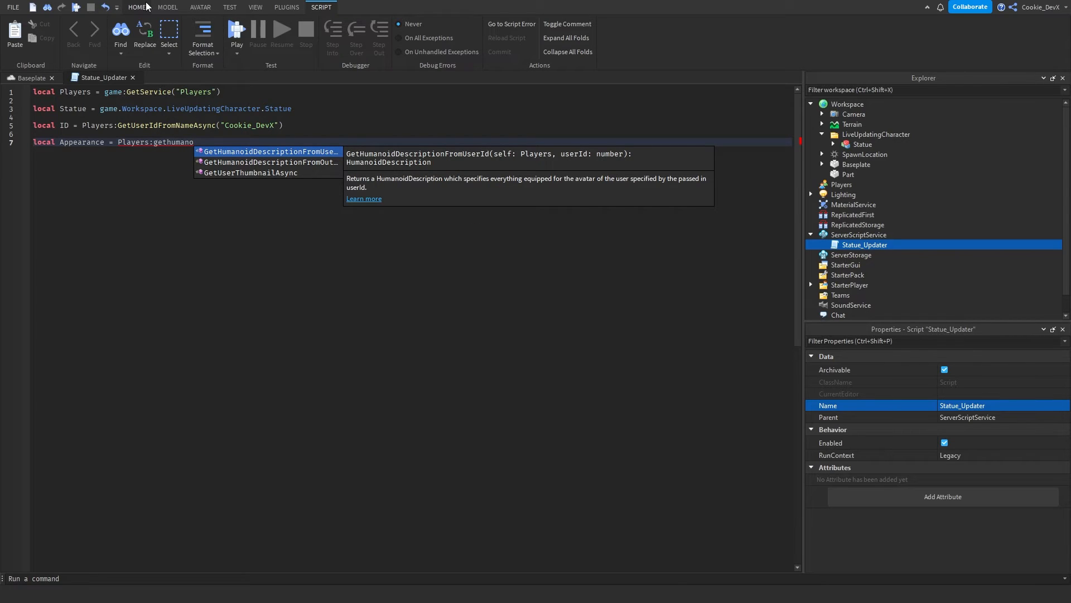
pyautogui.press('Tab')
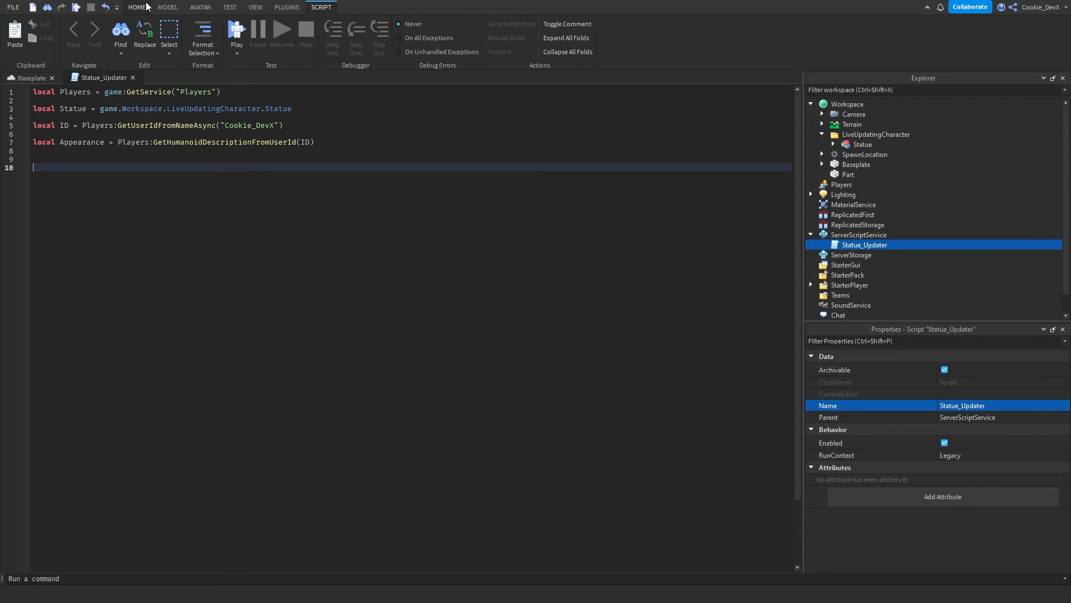
pyautogui.write('Statue.Hua')
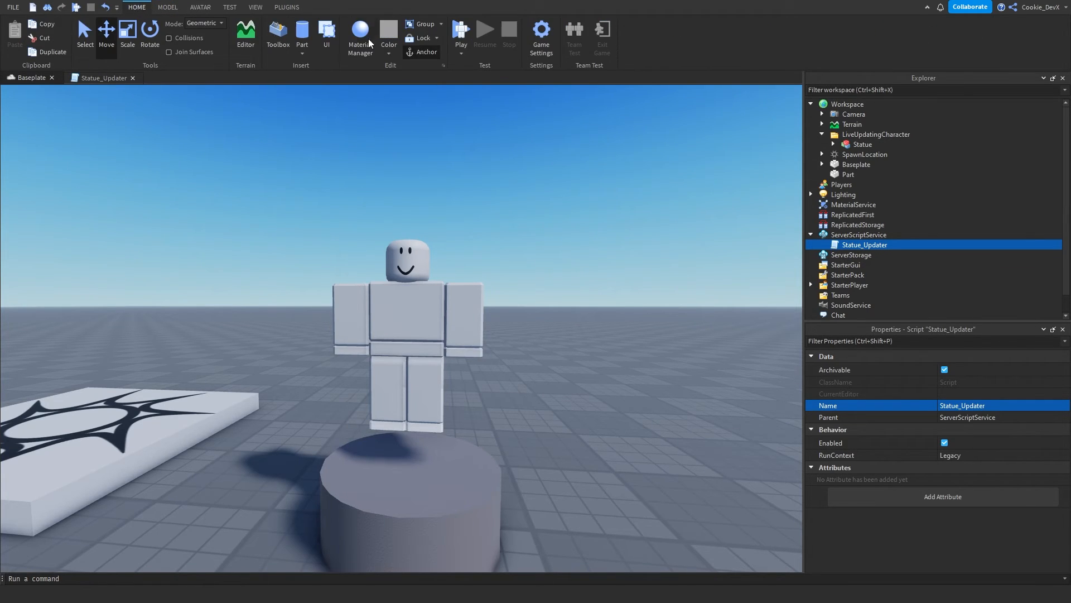
# Step: Playtest the place to see the statue wear the crowned cookie avatar, then stop the test
pyautogui.click(461, 33)
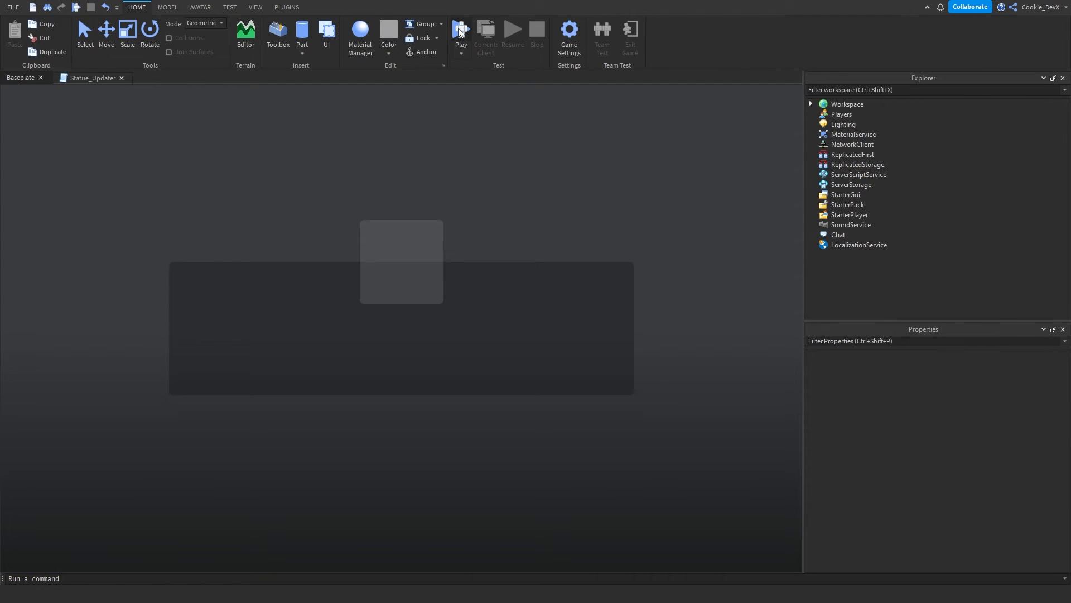
pyautogui.click(461, 32)
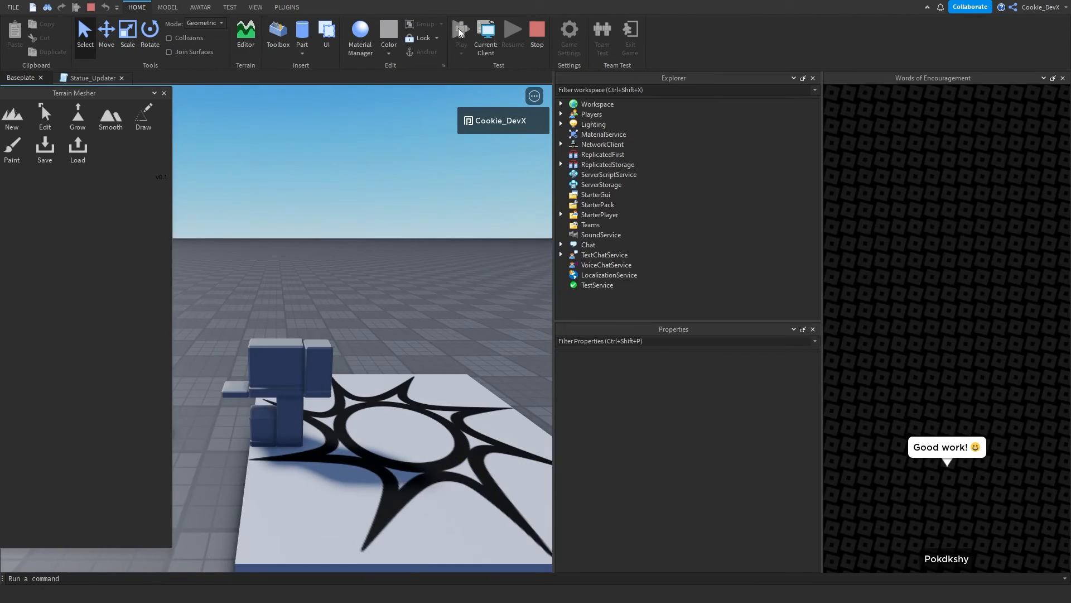
pyautogui.click(461, 31)
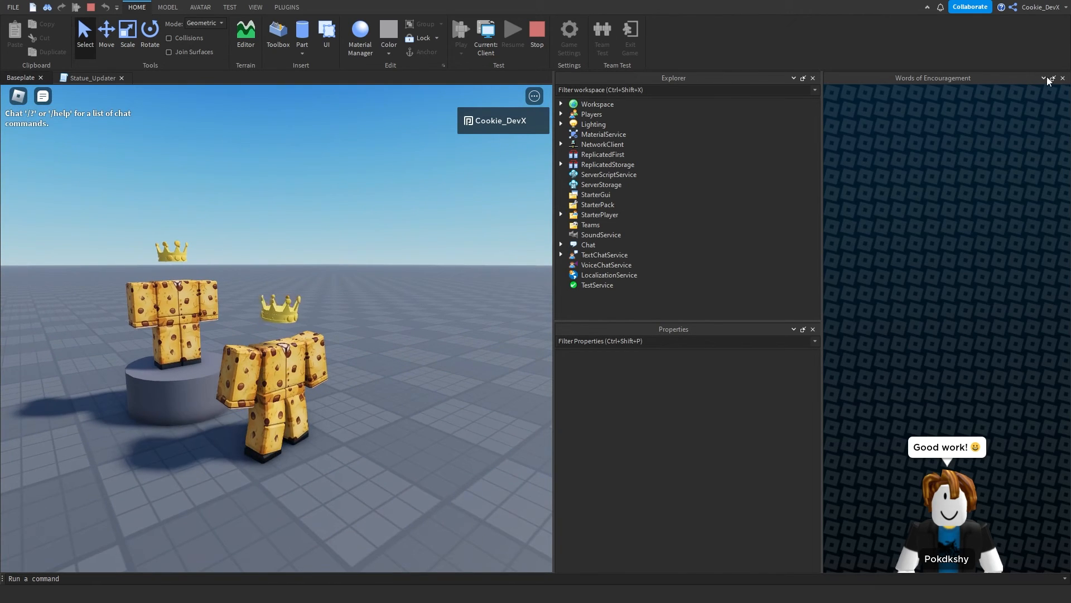
pyautogui.click(1061, 78)
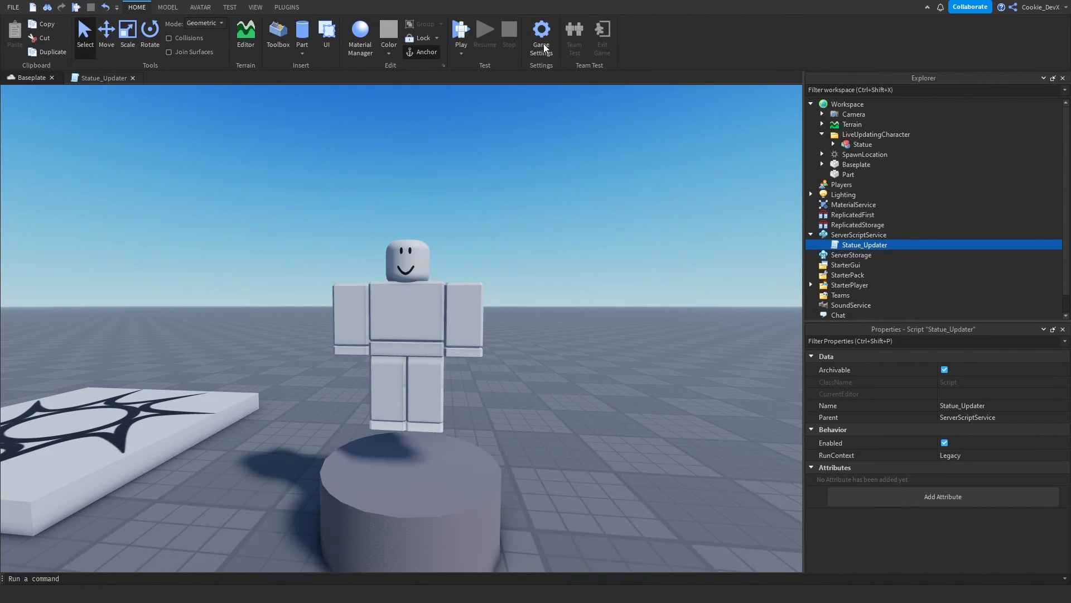
# Step: Run a second playtest of the Baseplate place
pyautogui.click(461, 32)
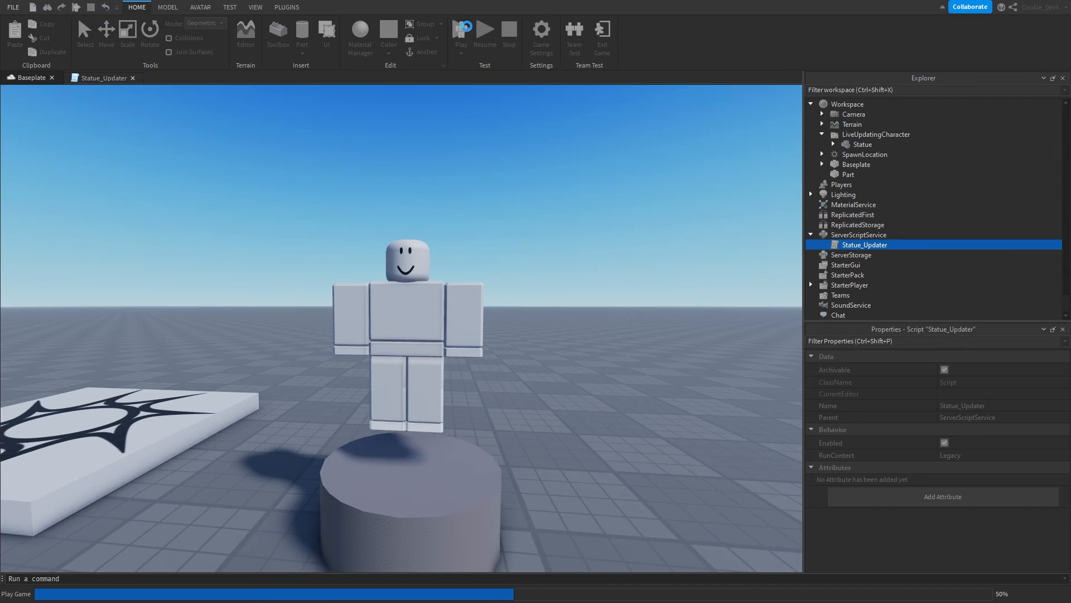
pyautogui.click(461, 32)
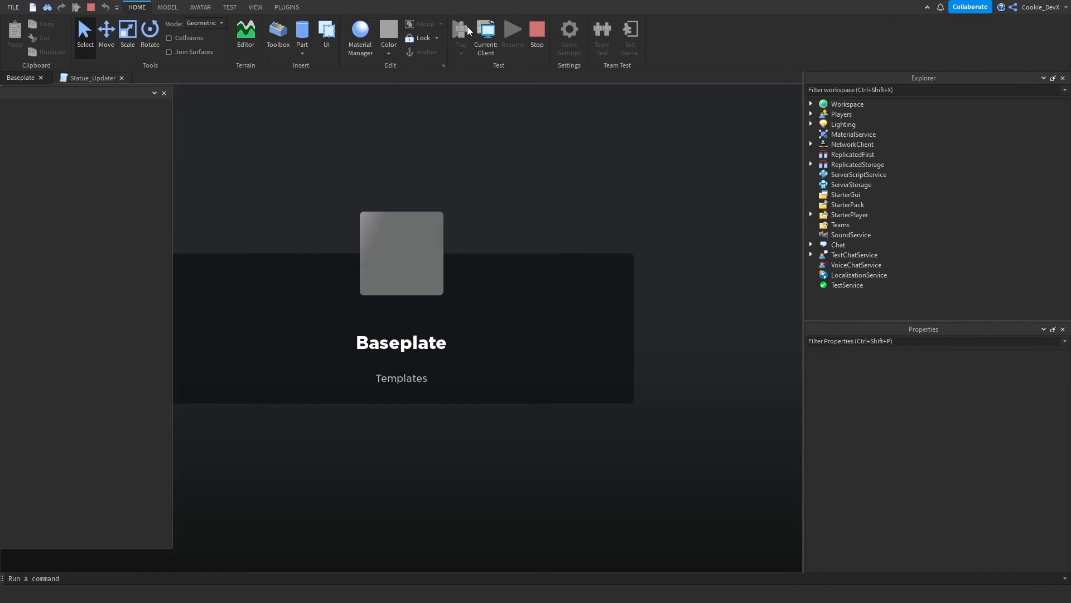
pyautogui.click(461, 31)
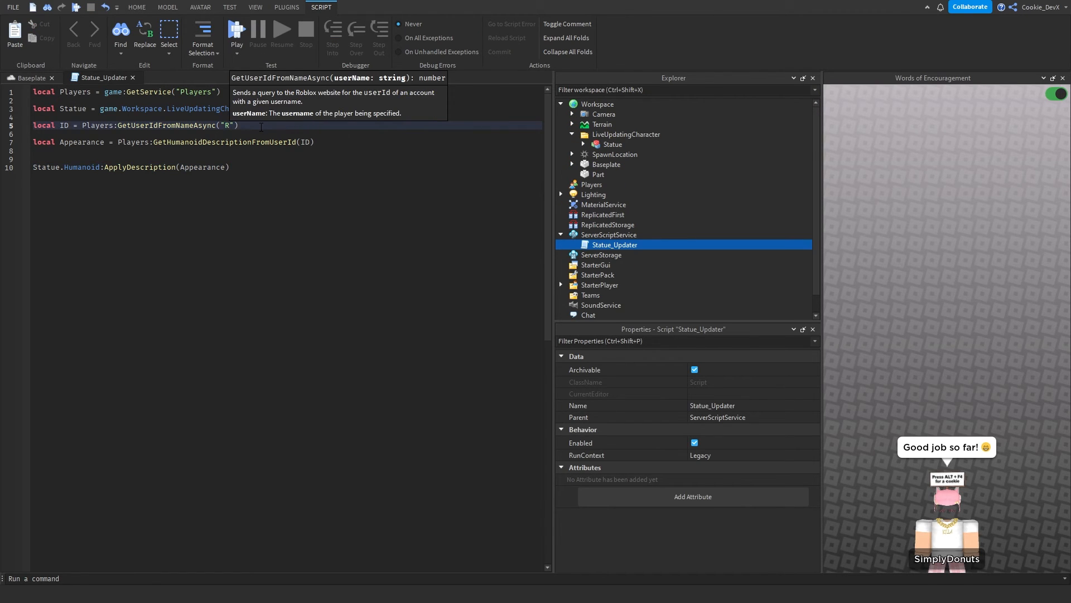
# Step: Change the GetUserIdFromNameAsync lookup username in Statue_Updater to "Roblox"
pyautogui.write('oblox')
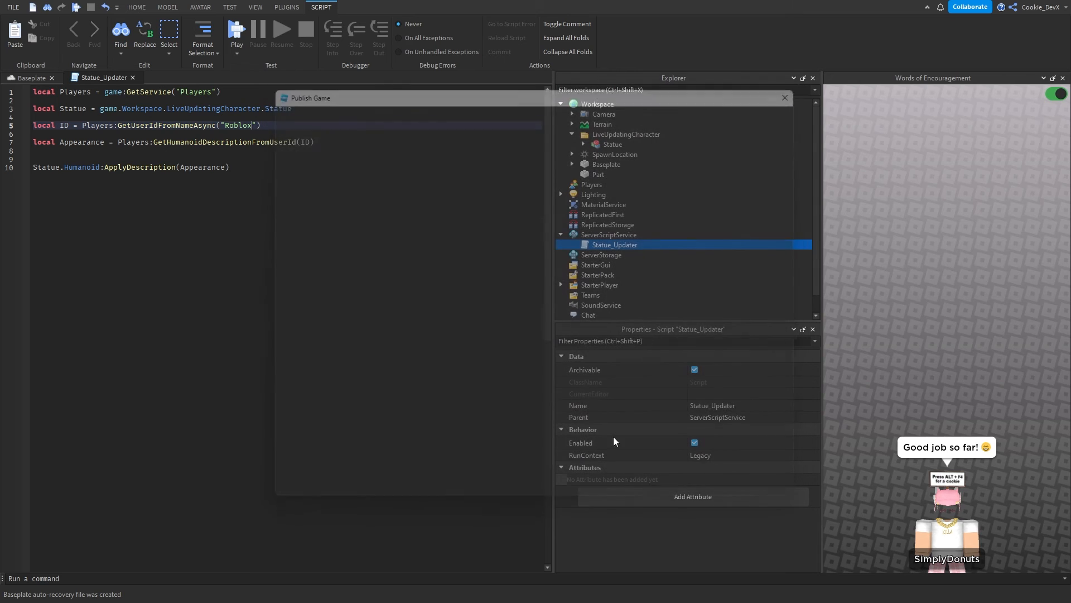